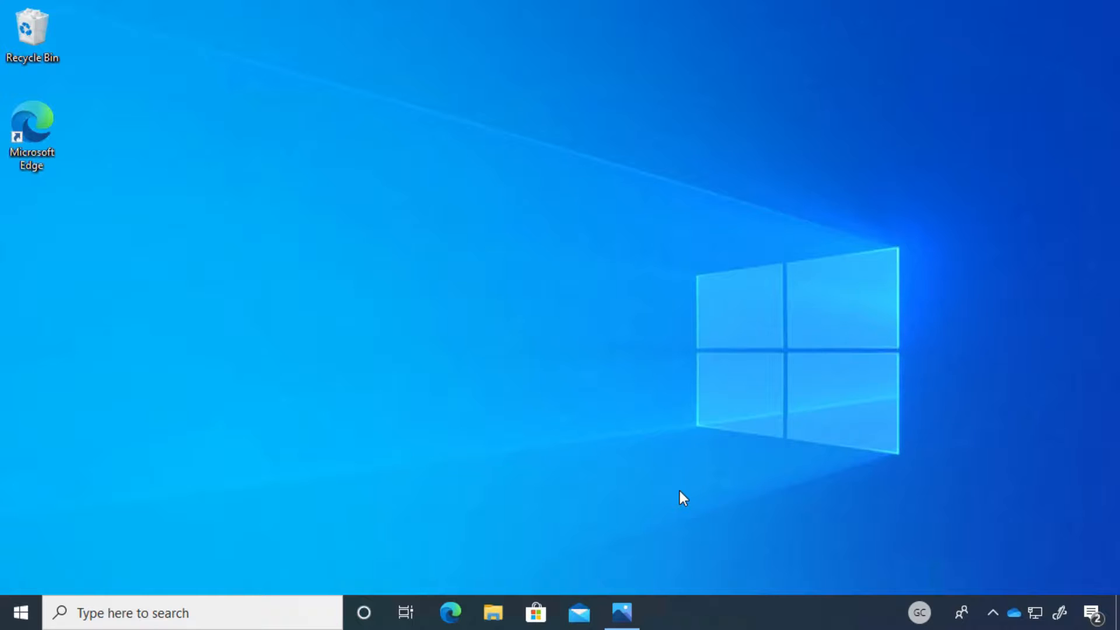
mouse_move(868, 489)
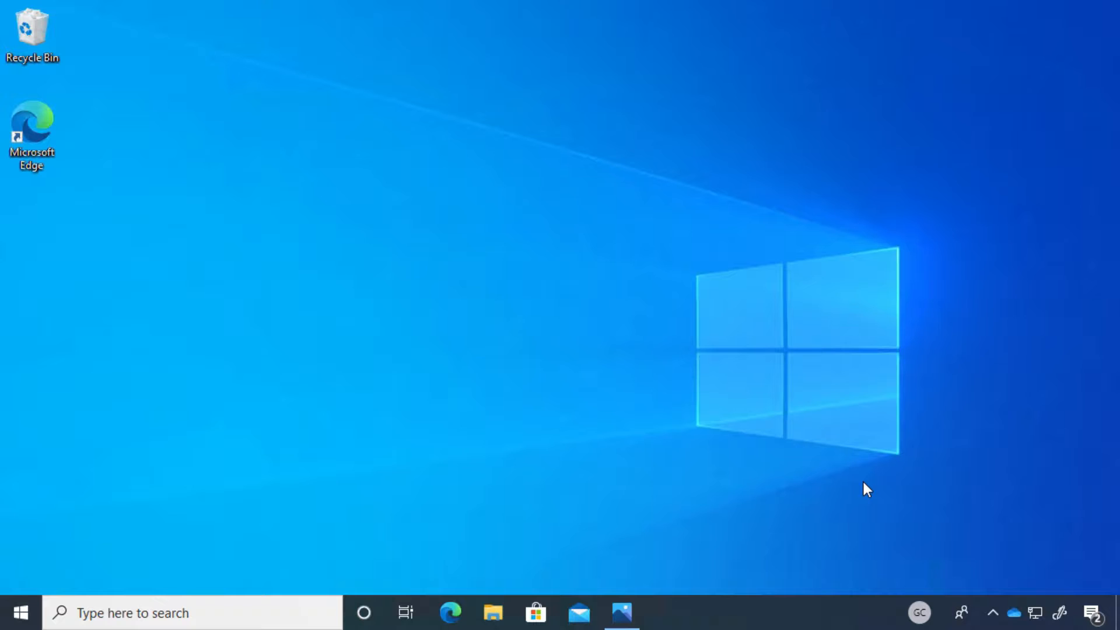
mouse_move(1039, 584)
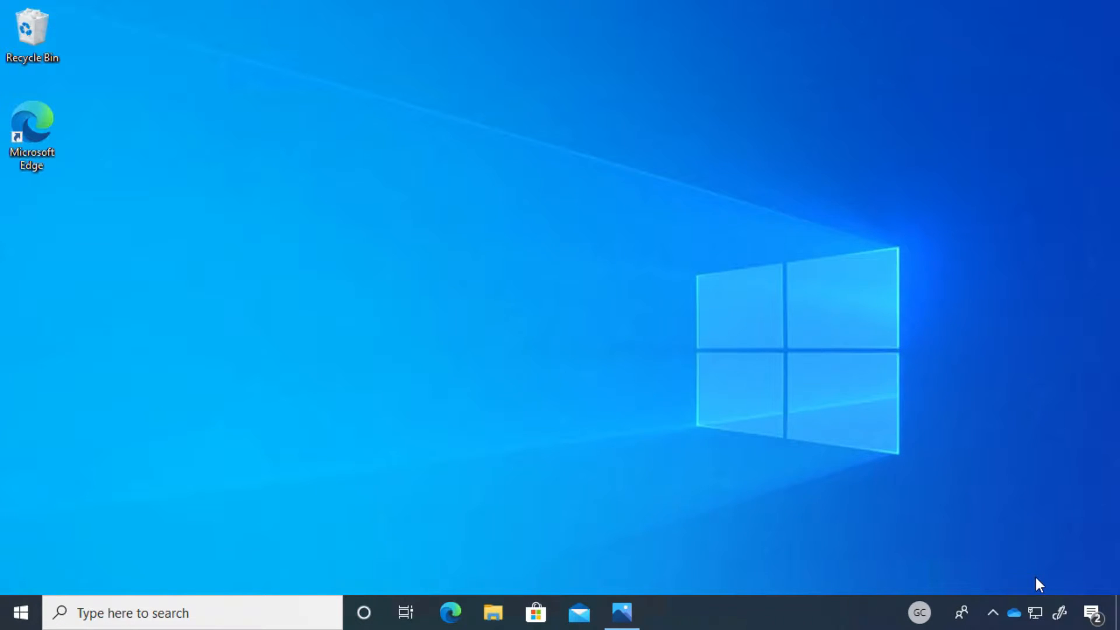
mouse_move(1060, 612)
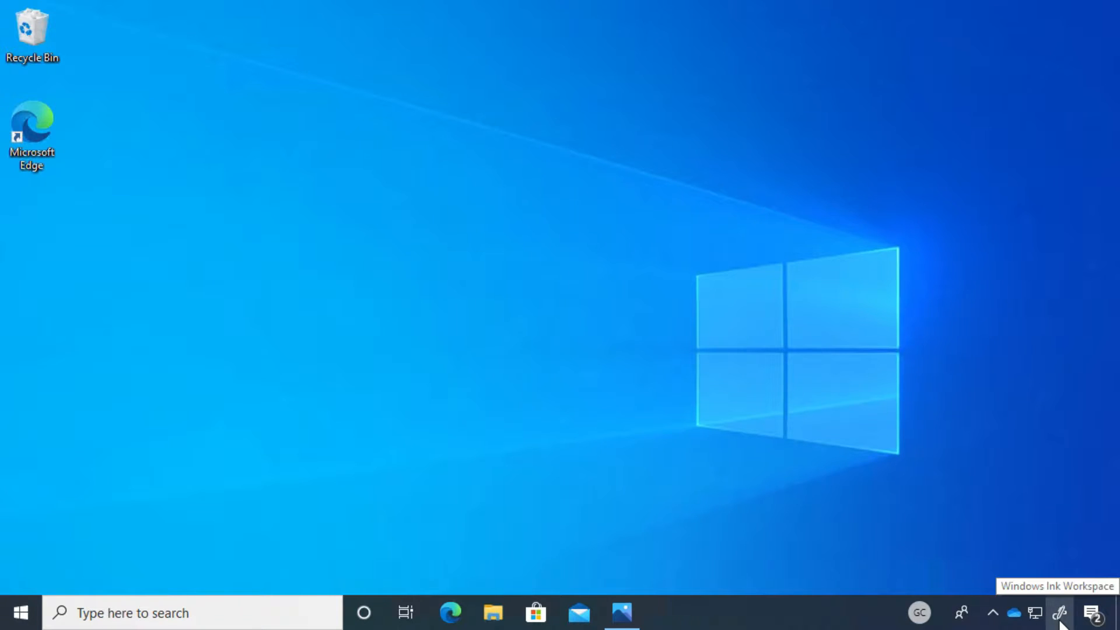
- Launch Whiteboard from the Windows Ink Workspace shortcuts in the tray
left_click(1059, 612)
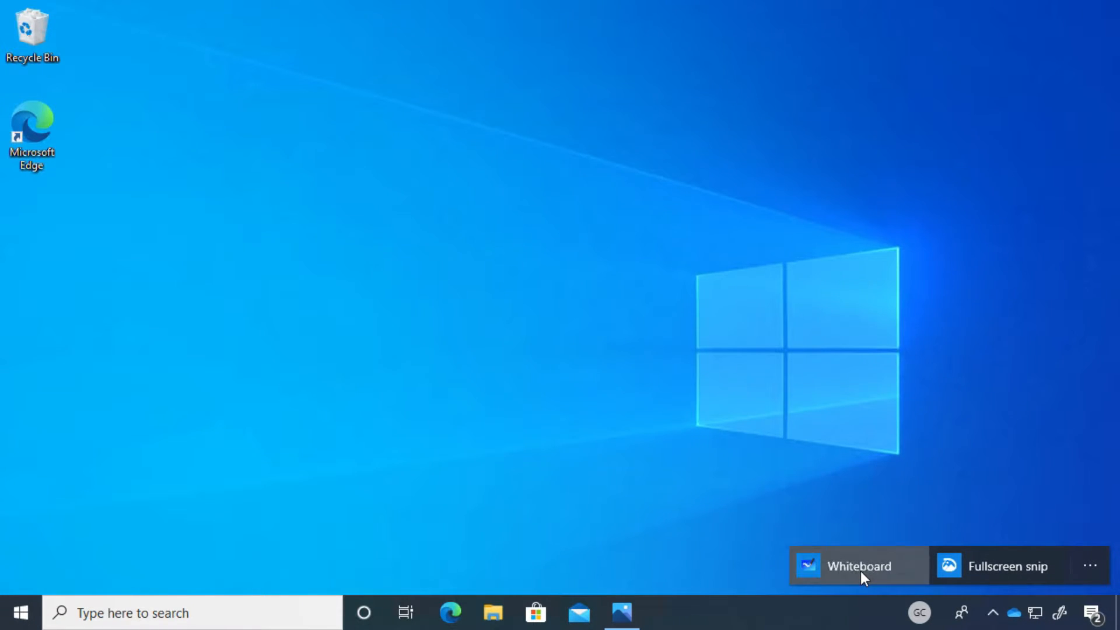
left_click(858, 566)
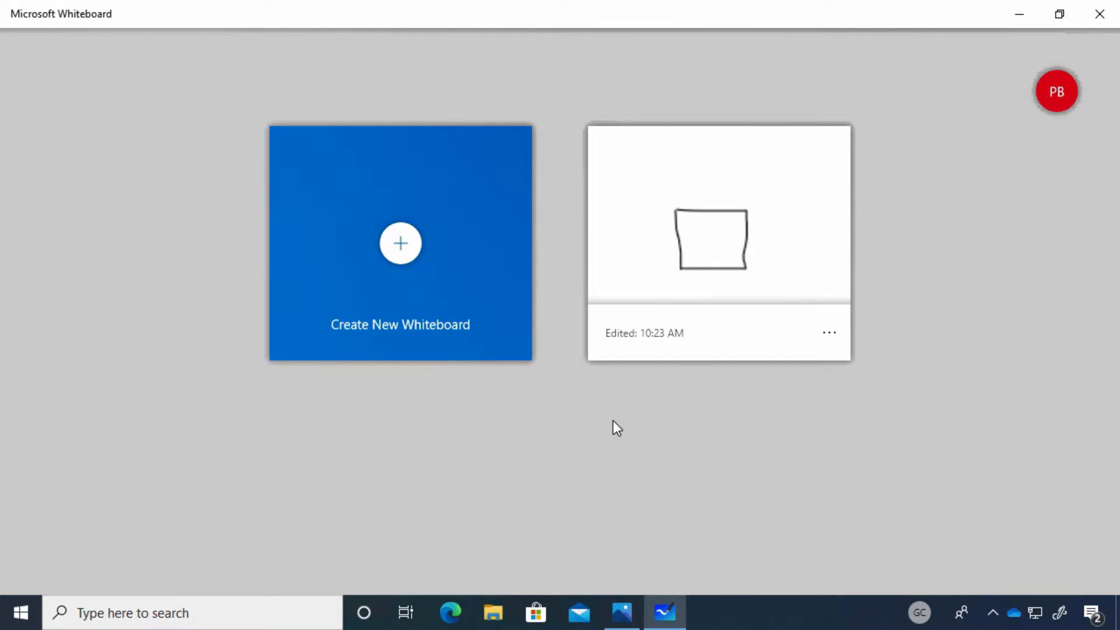
mouse_move(736, 276)
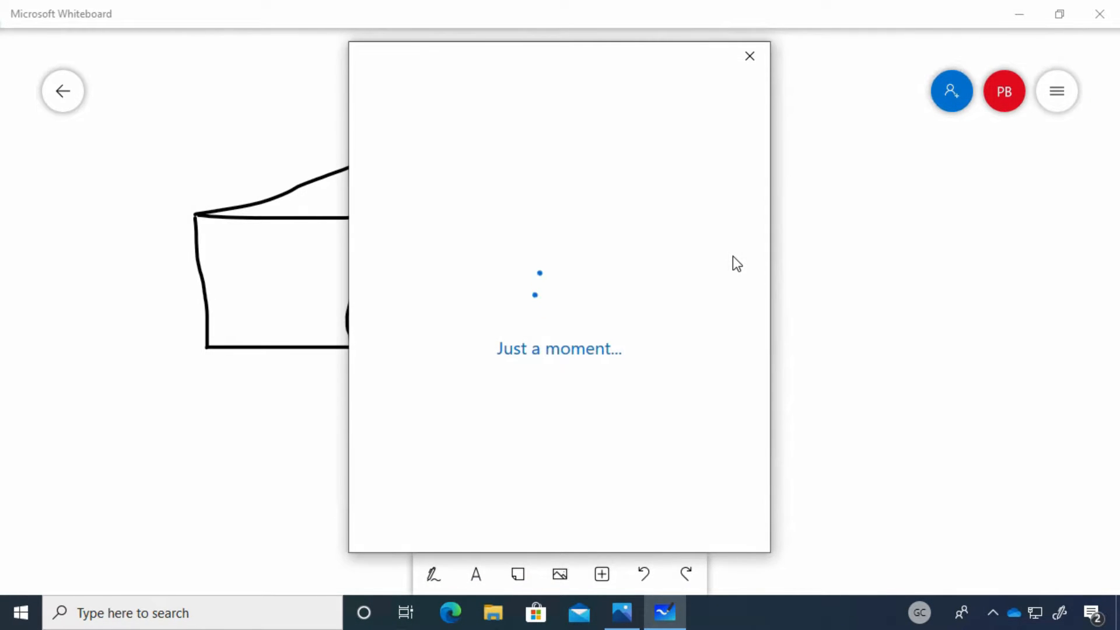
- Dismiss the 'Just a moment' pane and go back to the board list
left_click(749, 56)
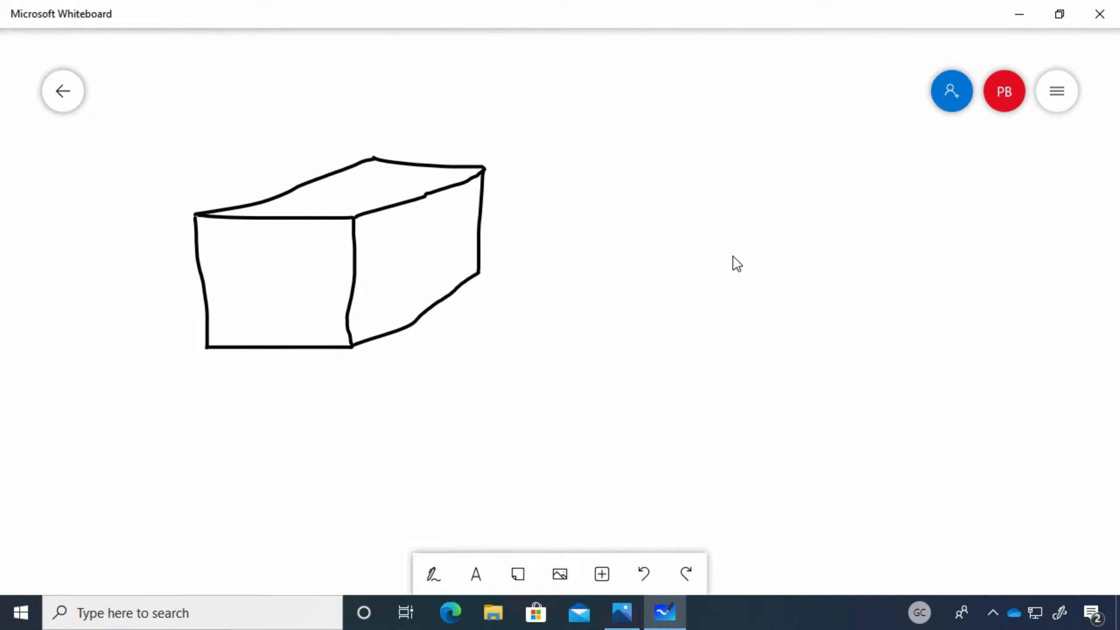
mouse_move(540, 378)
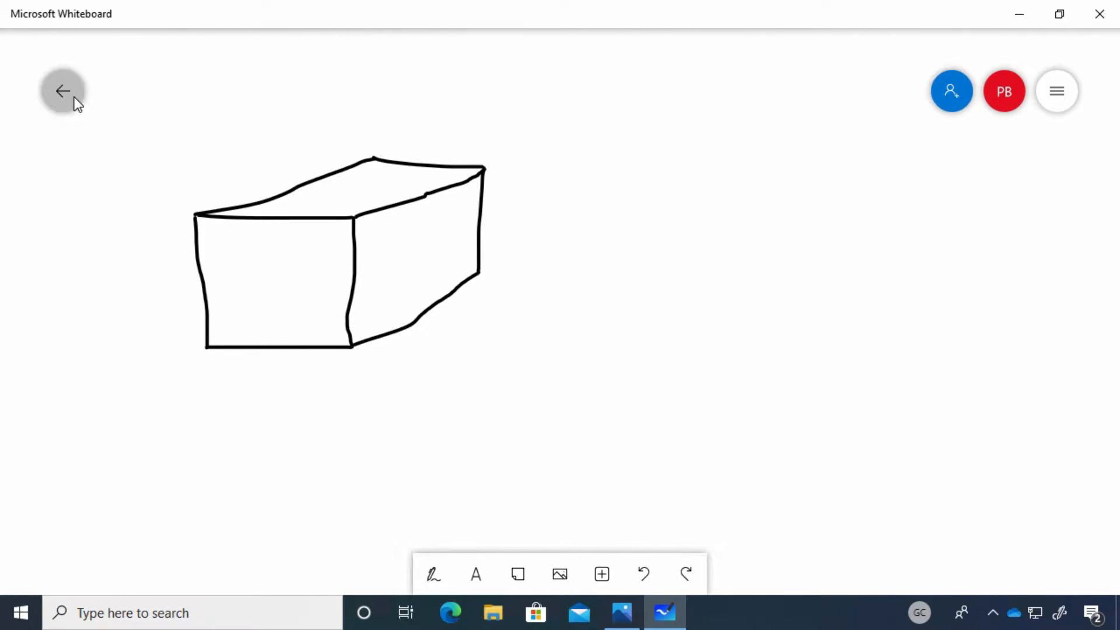
left_click(63, 91)
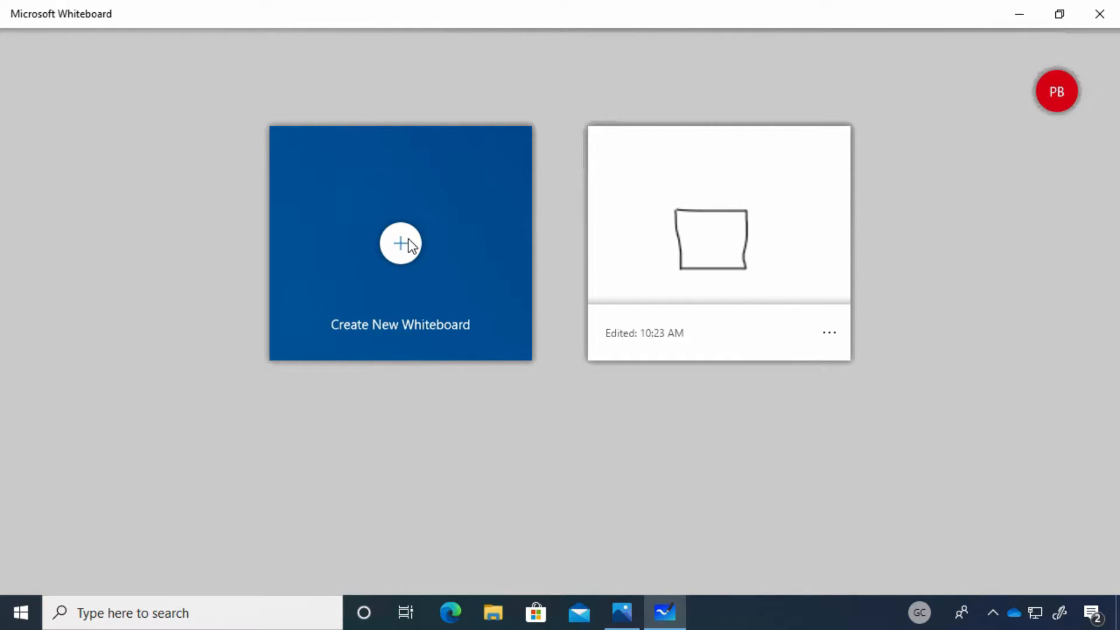
- Create a new blank board and browse the Templates panel to the Brainstorming template
left_click(400, 243)
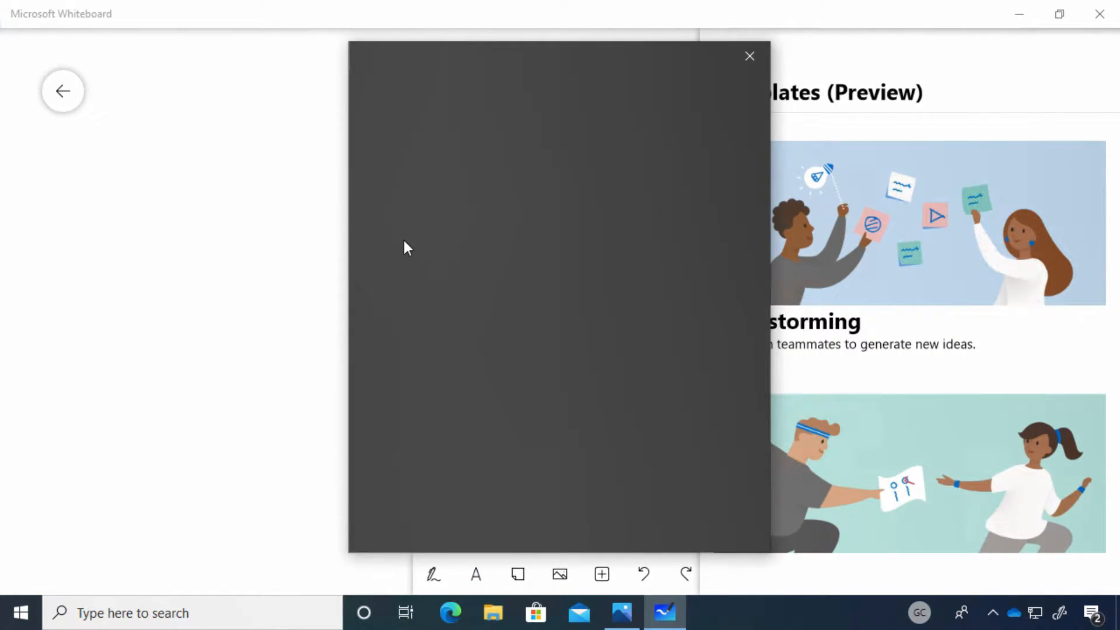
left_click(750, 56)
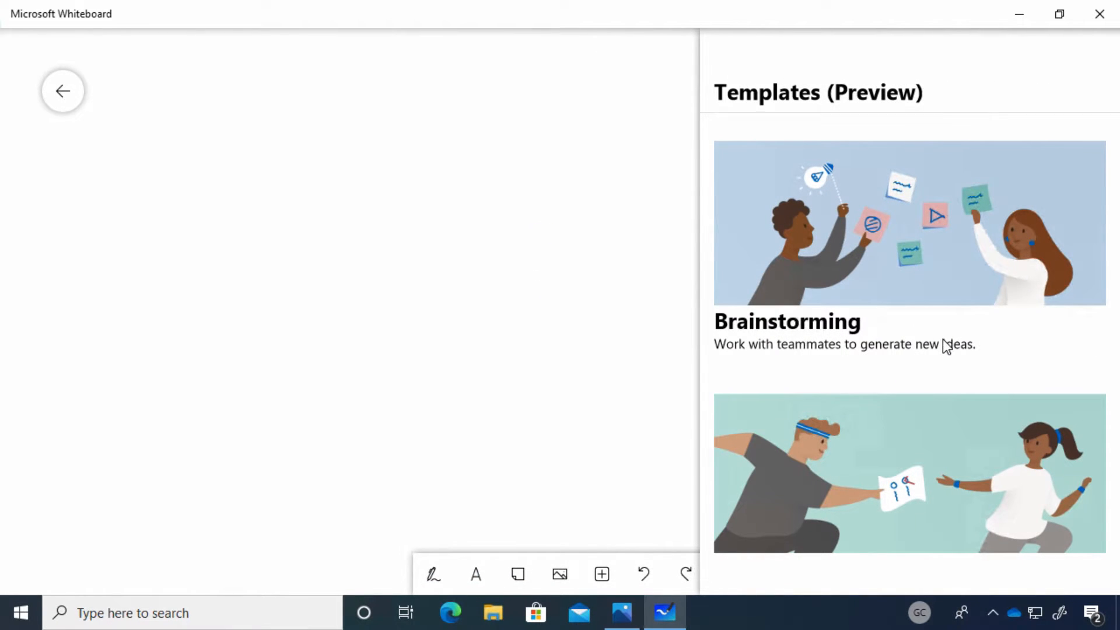
scroll("down", 3)
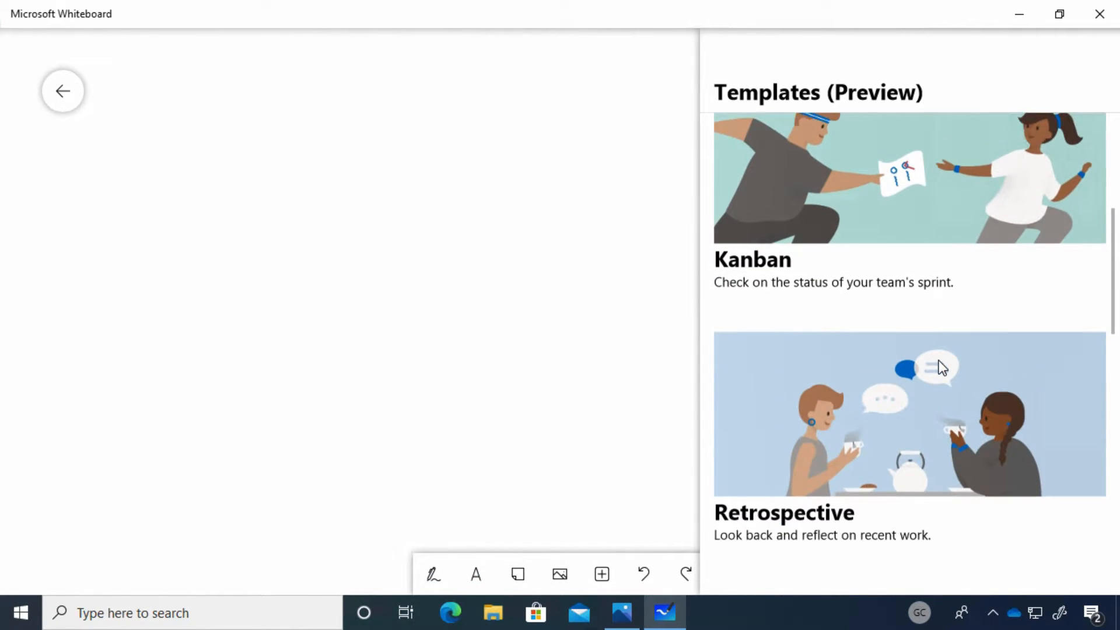
scroll("down", 3)
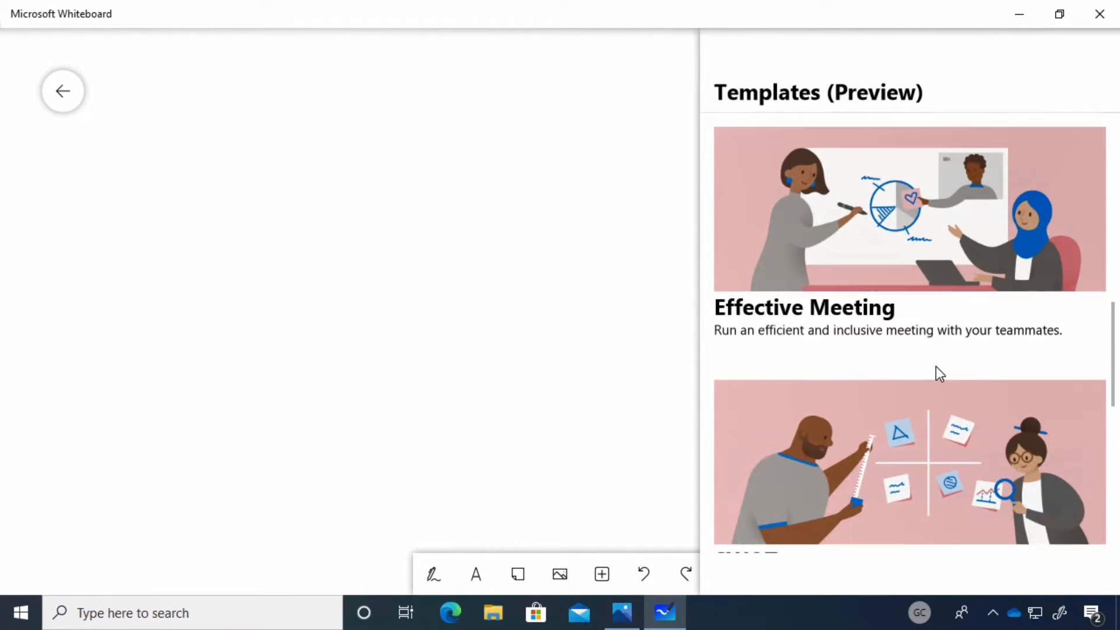
scroll("up", 3)
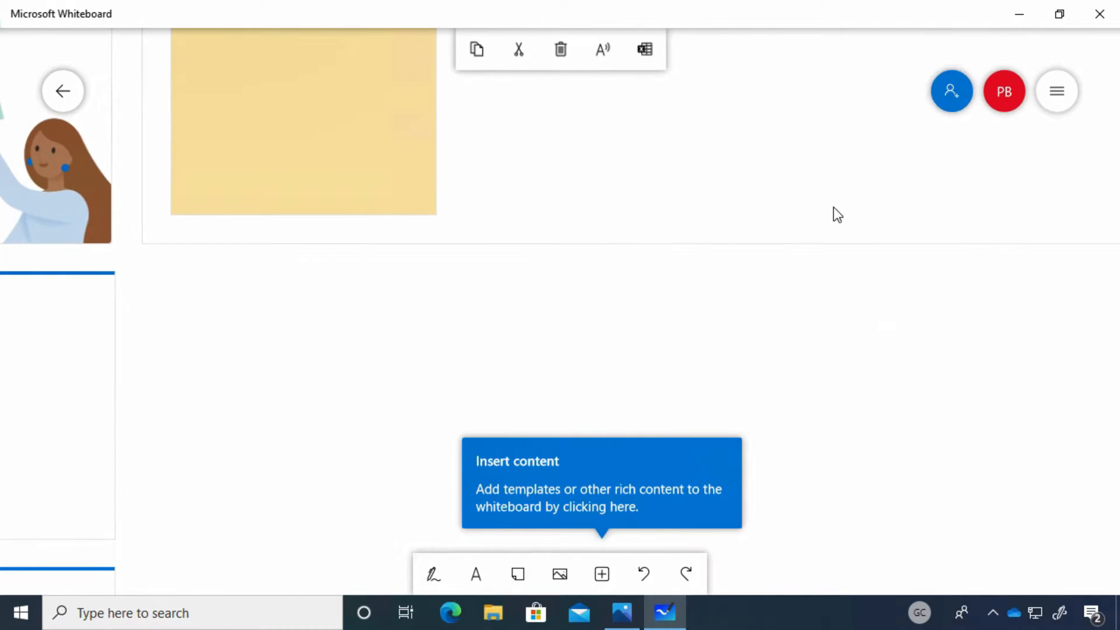
mouse_move(518, 314)
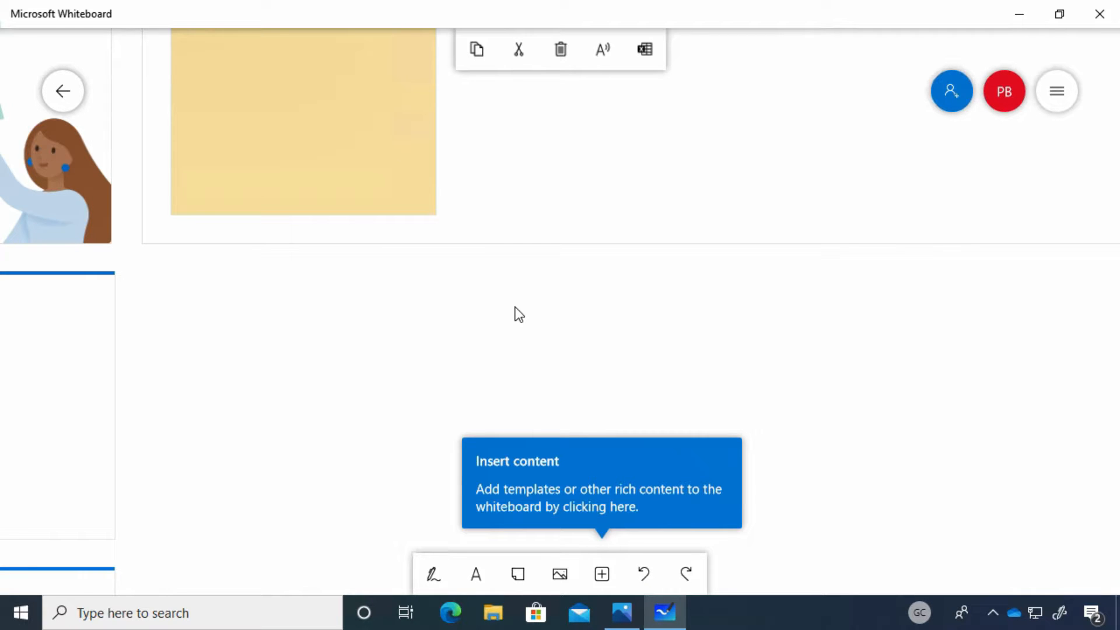
mouse_move(525, 310)
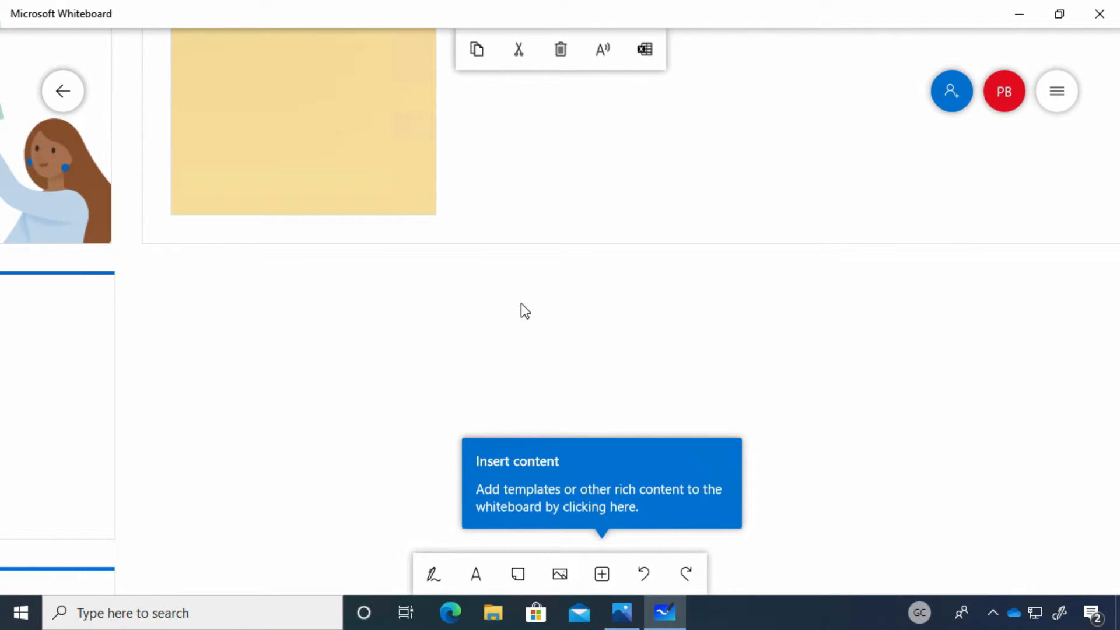
- Write 'Hi' on the Ideas sticky note in black ink, then try the green pen
left_click(432, 574)
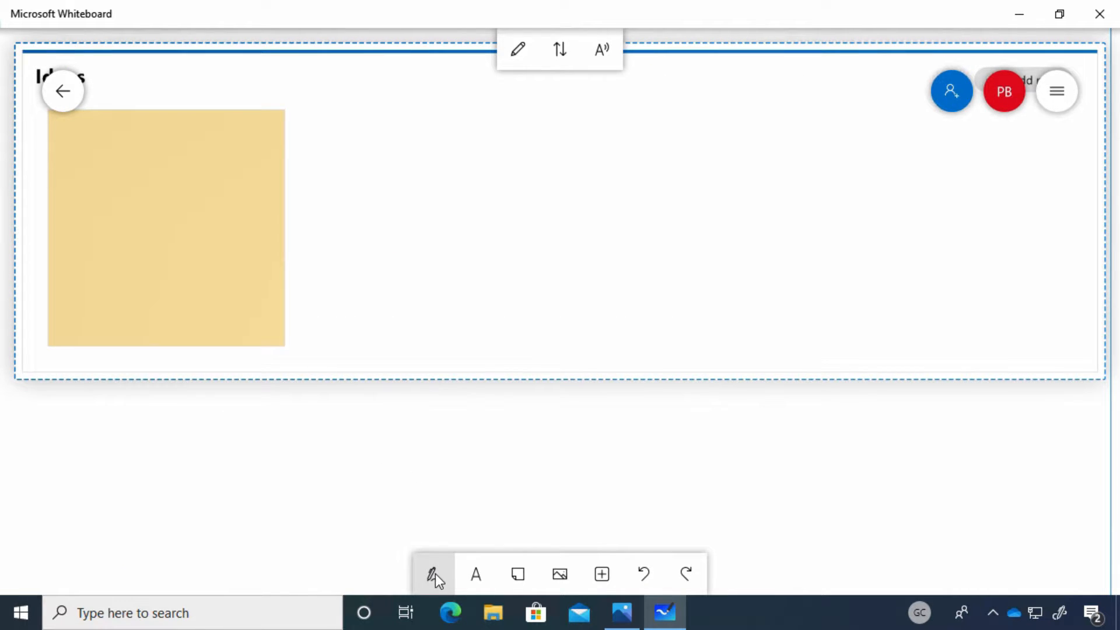
left_click(434, 574)
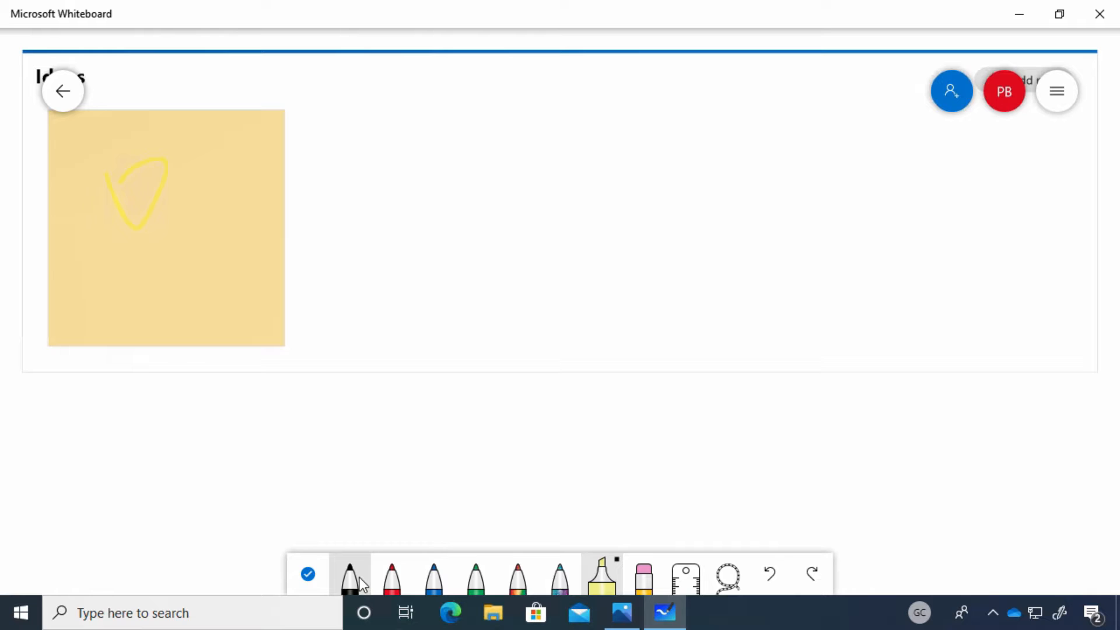
left_click(350, 575)
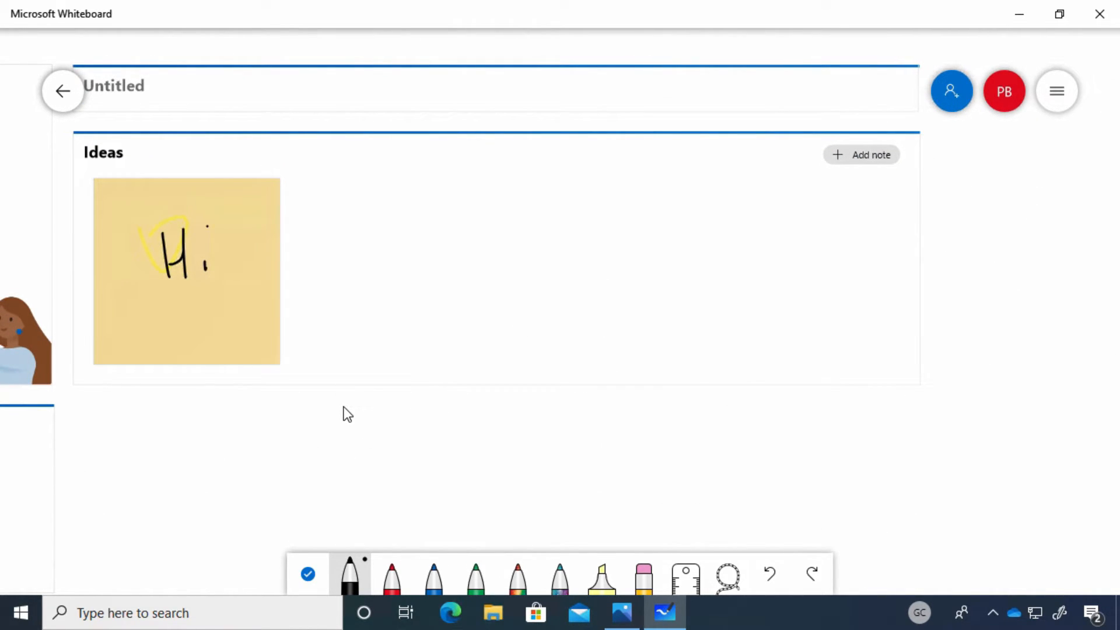
mouse_move(505, 487)
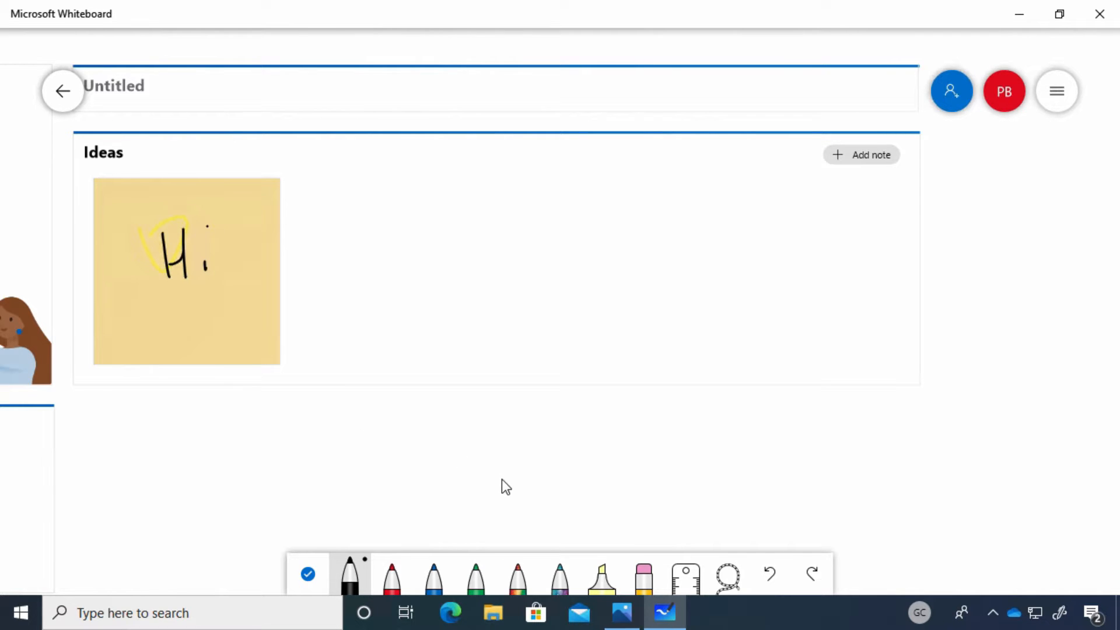
left_click(475, 575)
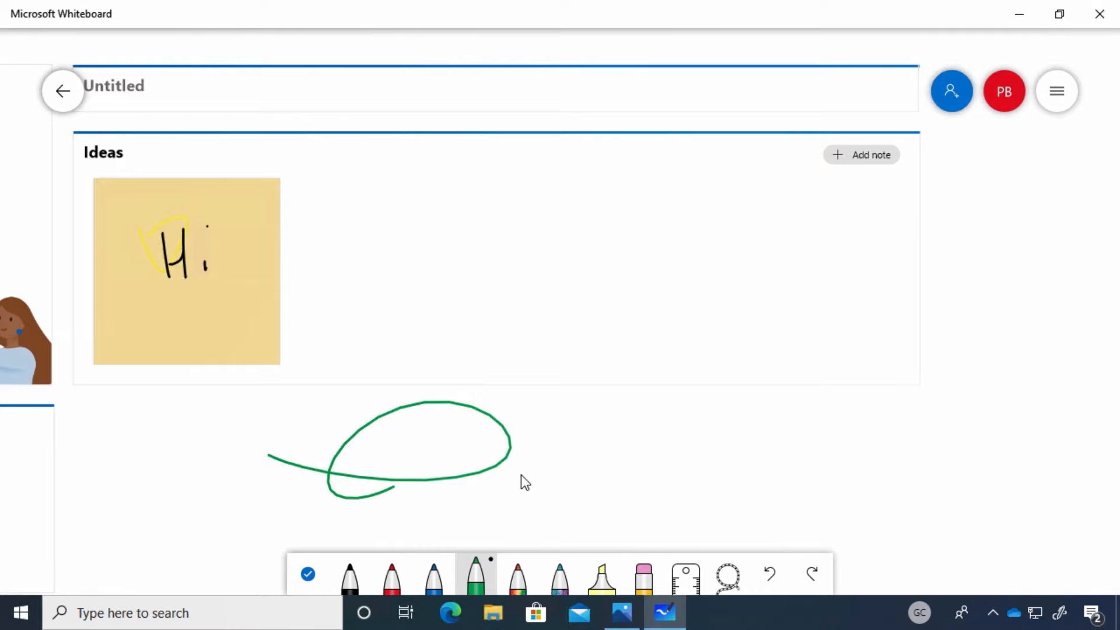
- Erase the highlighter and green test strokes and add another blank note to Ideas
left_click(602, 575)
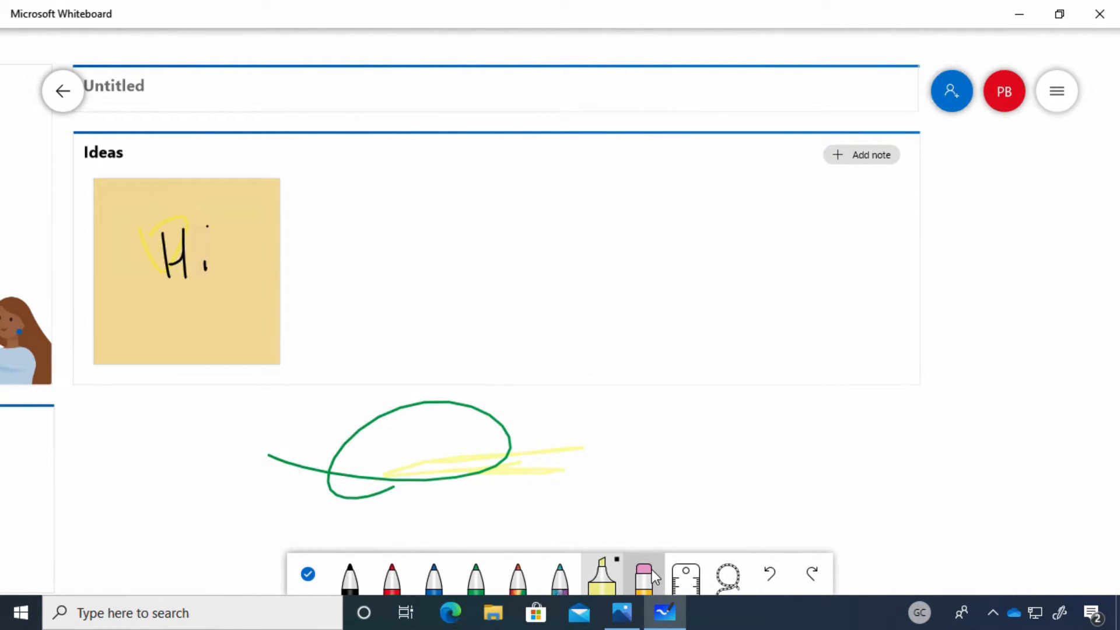
left_click(642, 574)
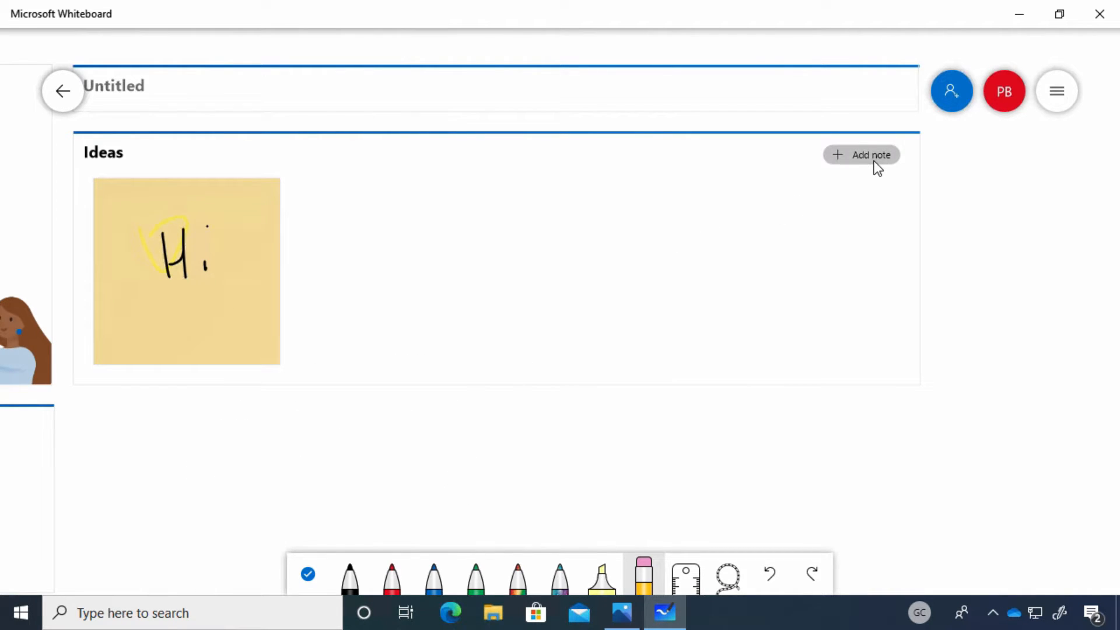
left_click(870, 153)
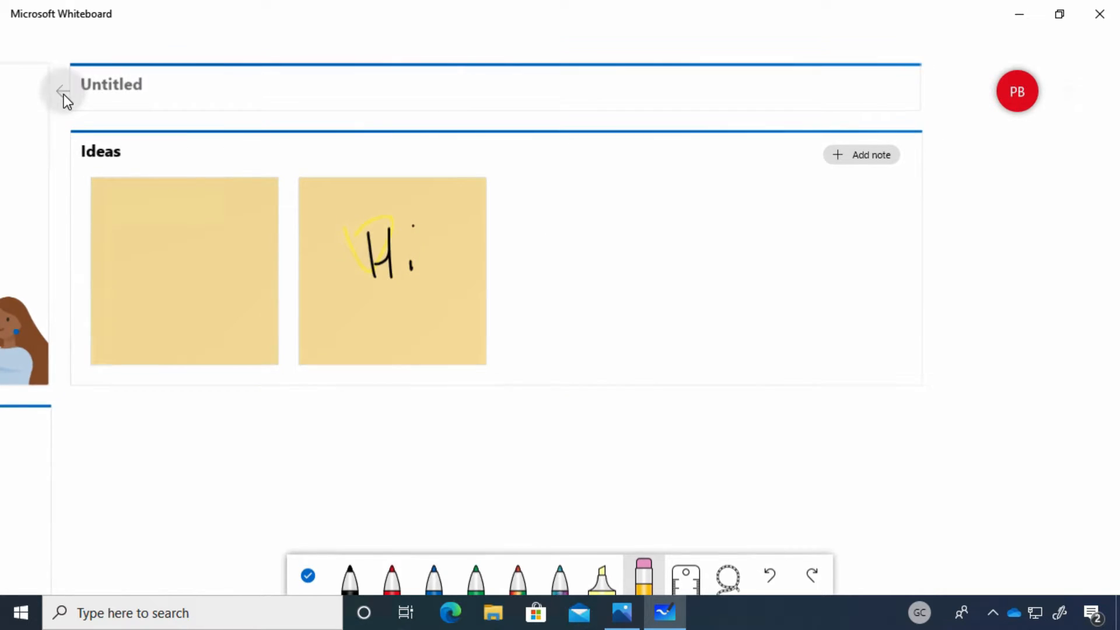
- Delete the untitled box-sketch board from the board list, confirming permanent deletion
left_click(63, 91)
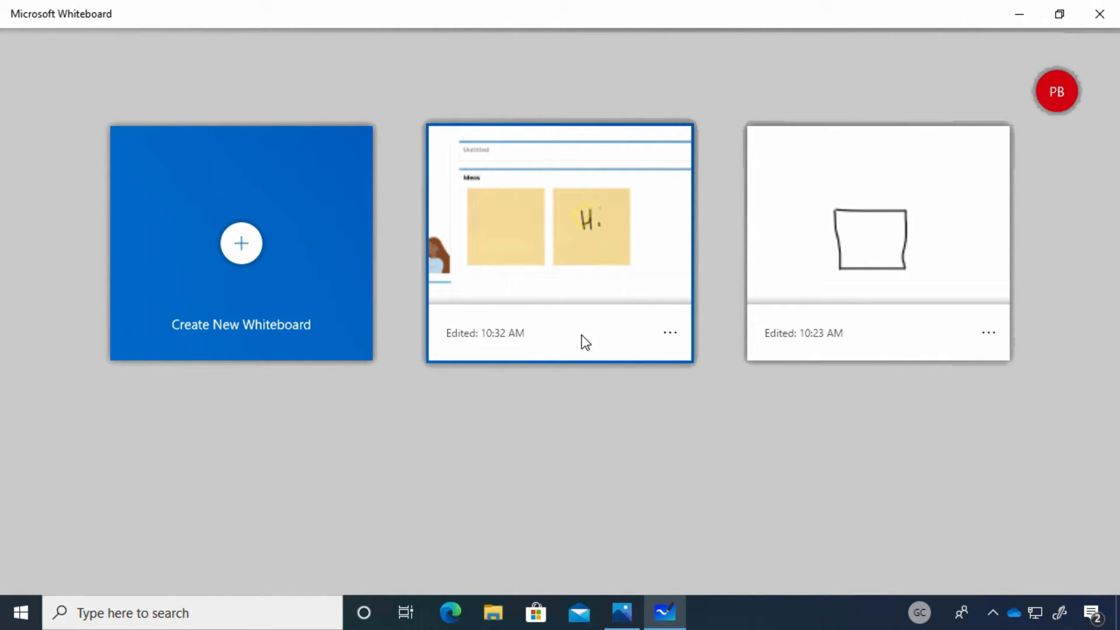
left_click(669, 332)
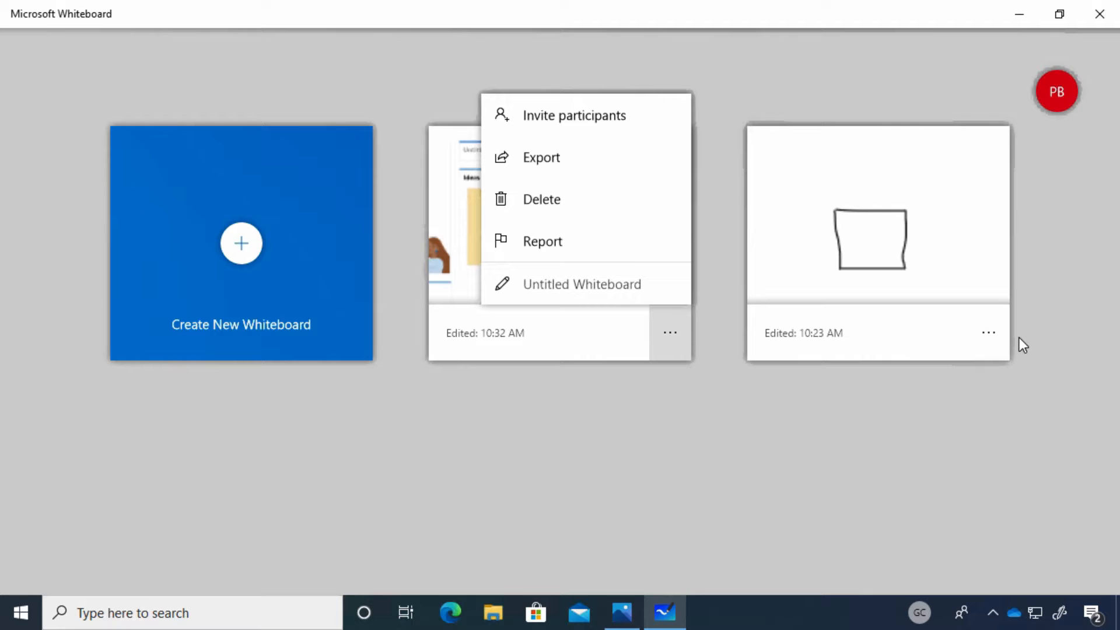
left_click(988, 332)
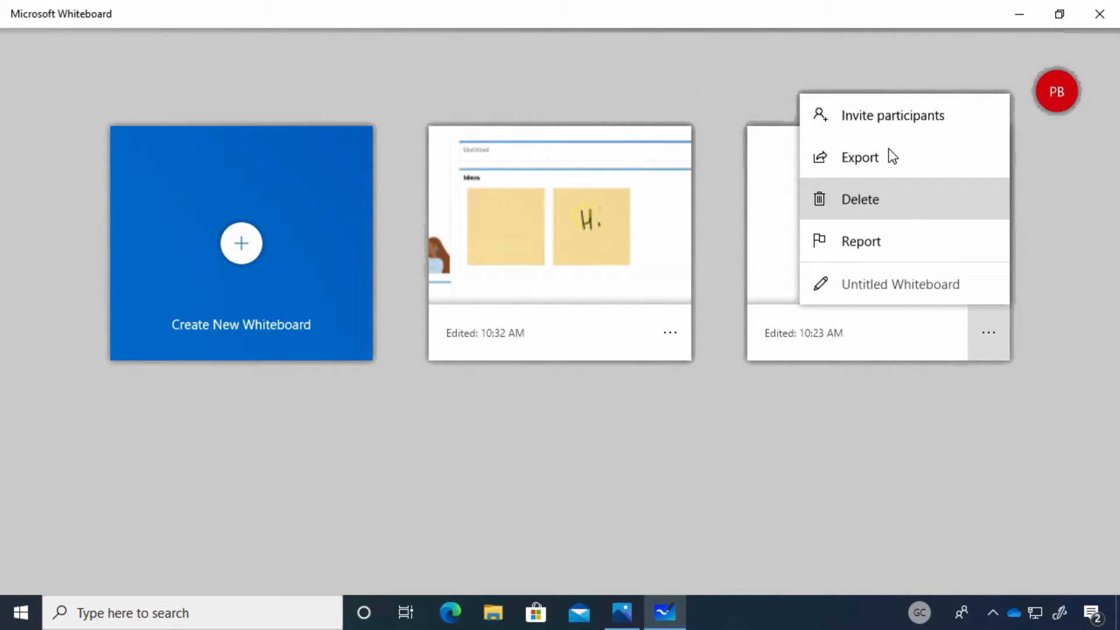
mouse_move(878, 203)
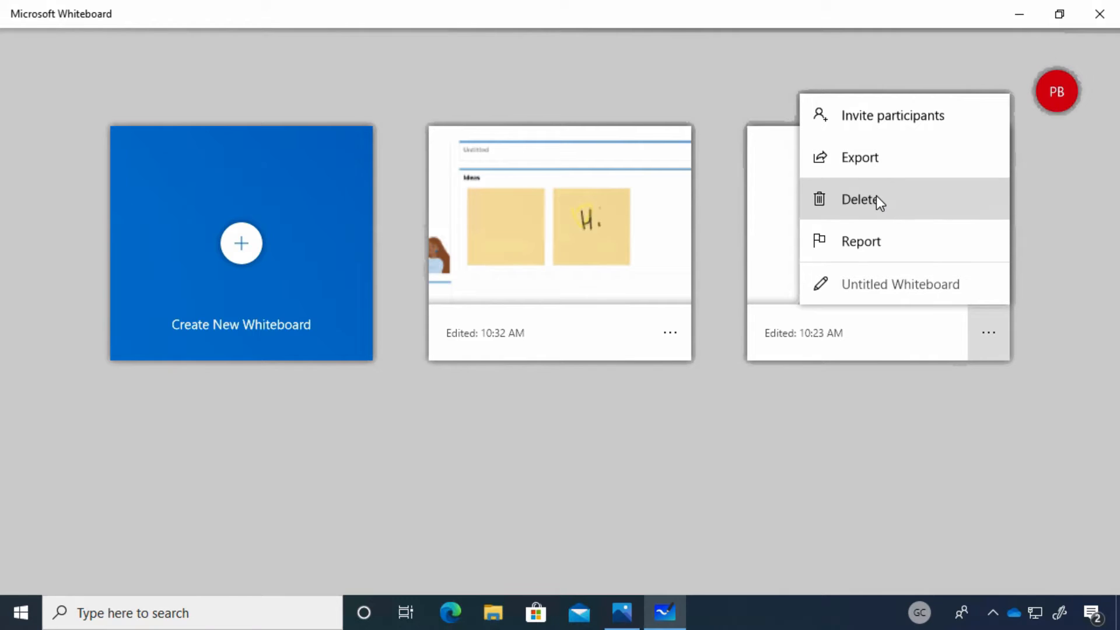
mouse_move(867, 216)
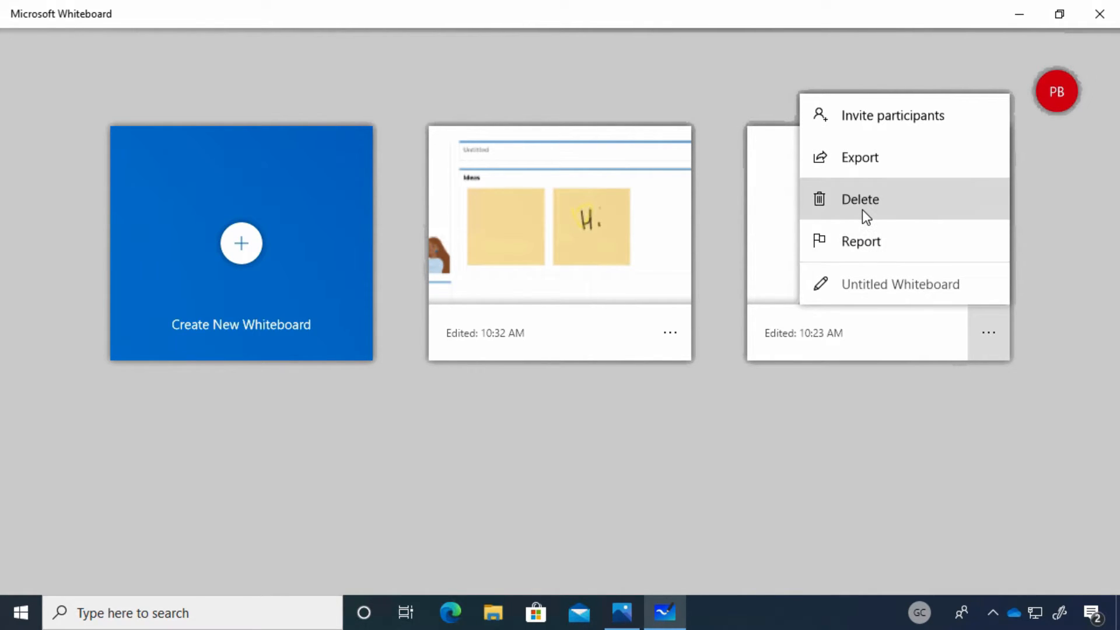
left_click(860, 200)
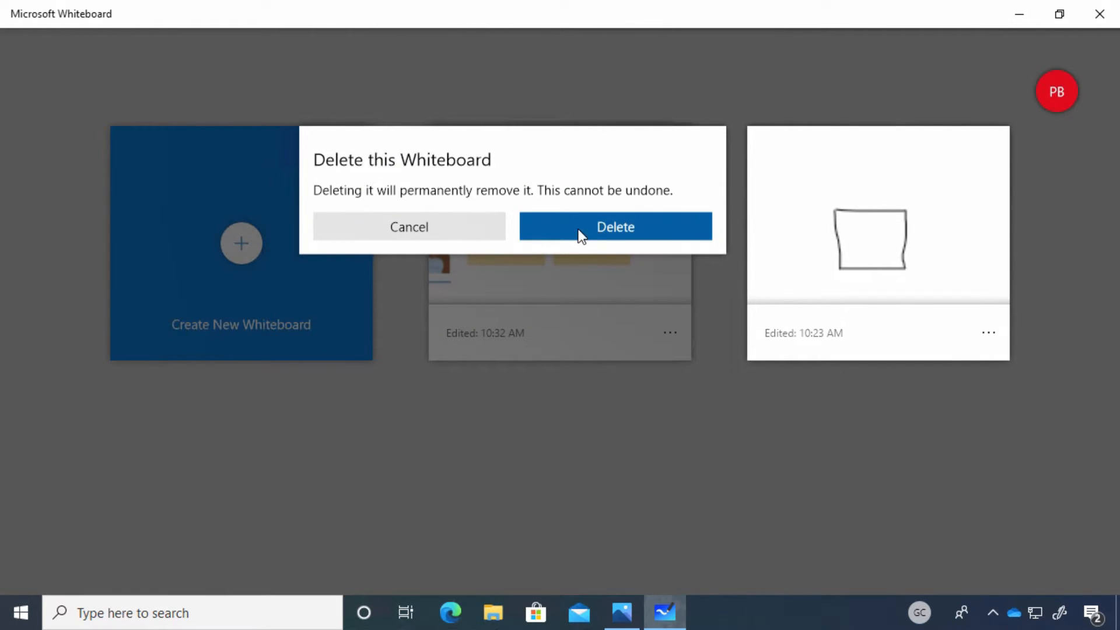
left_click(615, 226)
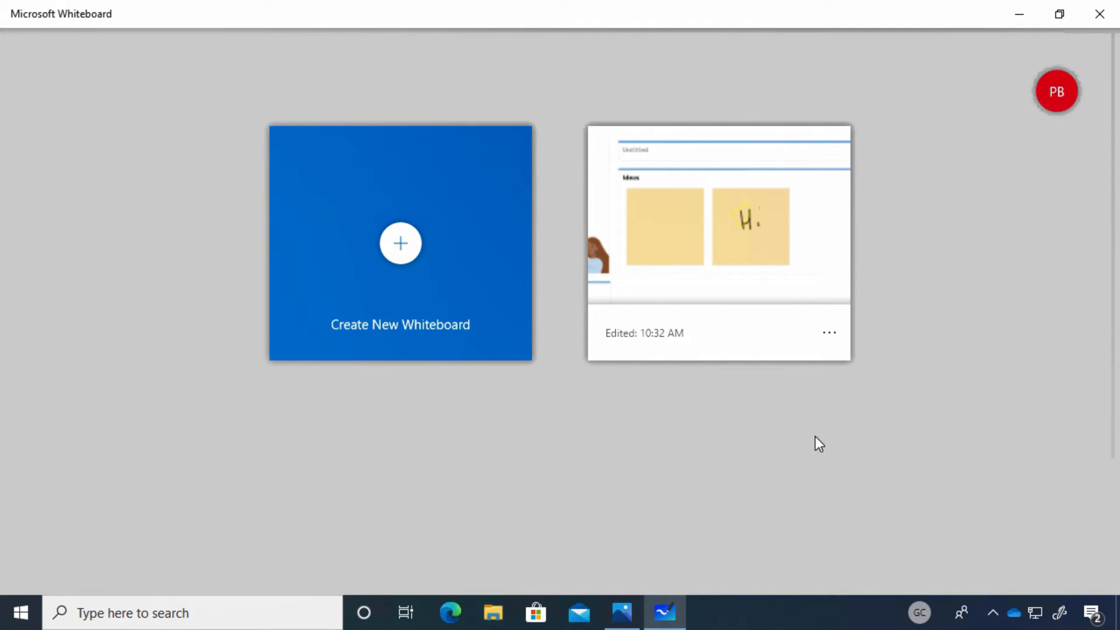
- Rename the remaining sticky-note board to 'Brainstorm'
left_click(828, 332)
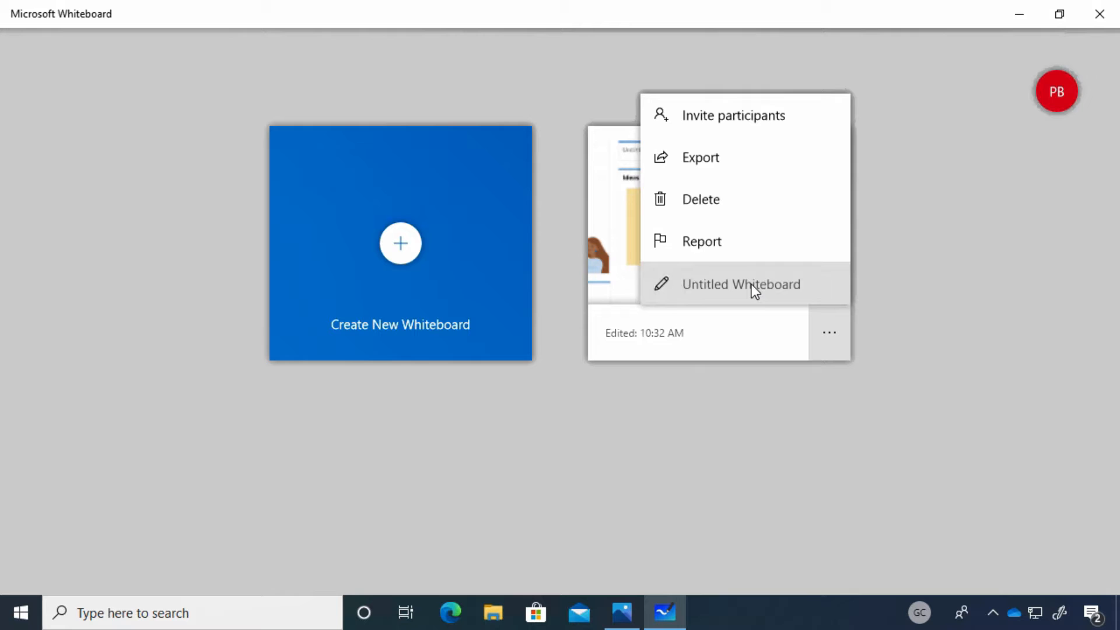
left_click(741, 283)
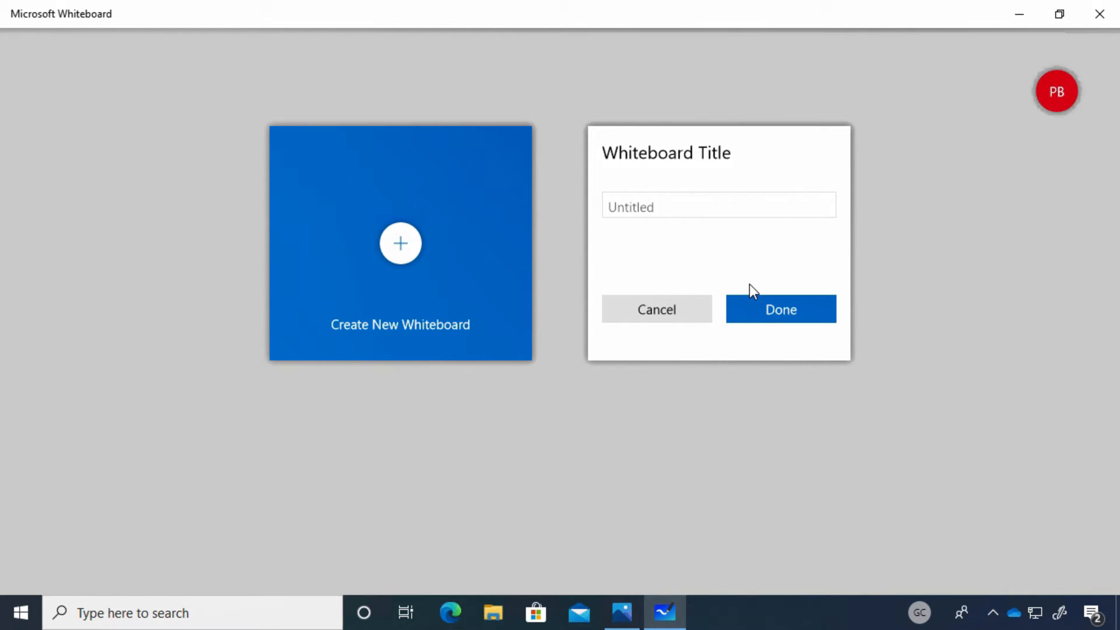
type("Bra")
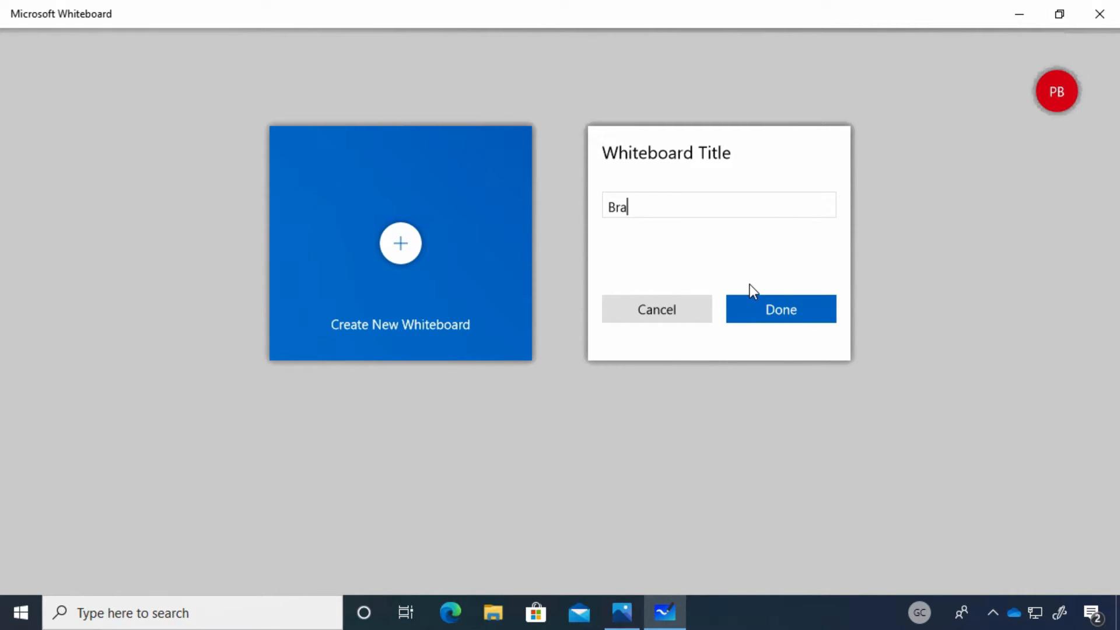
type("instorm")
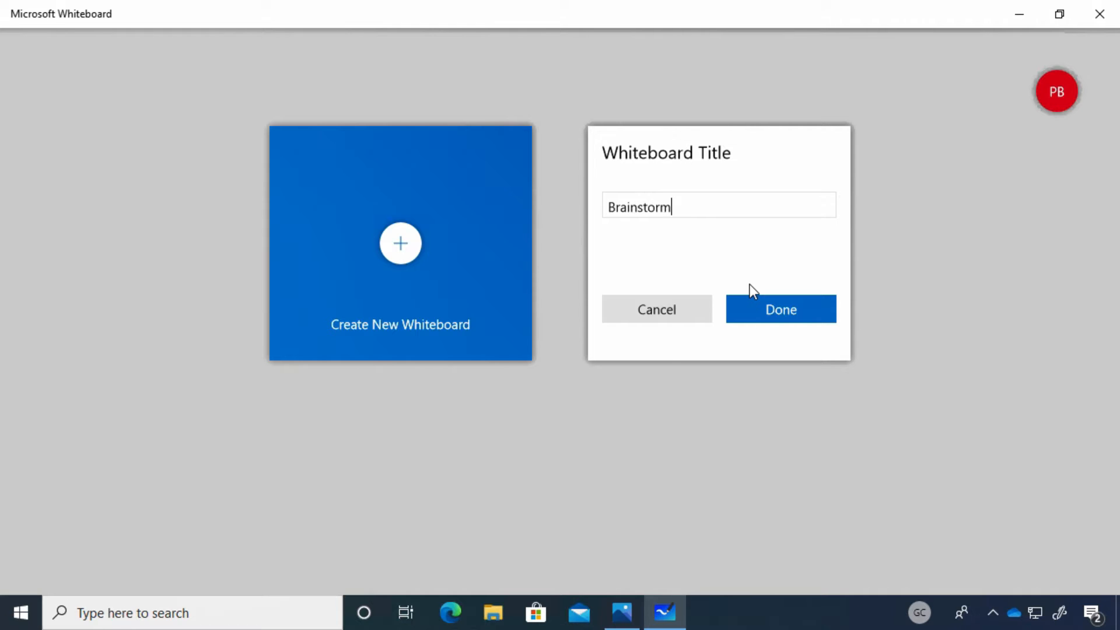
left_click(780, 309)
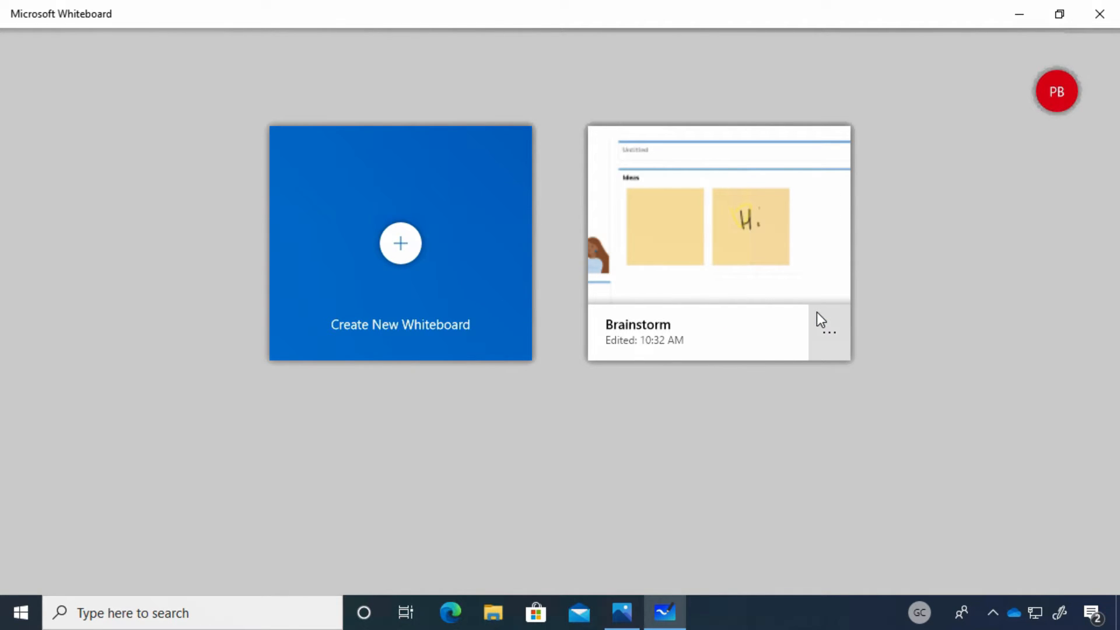
mouse_move(987, 275)
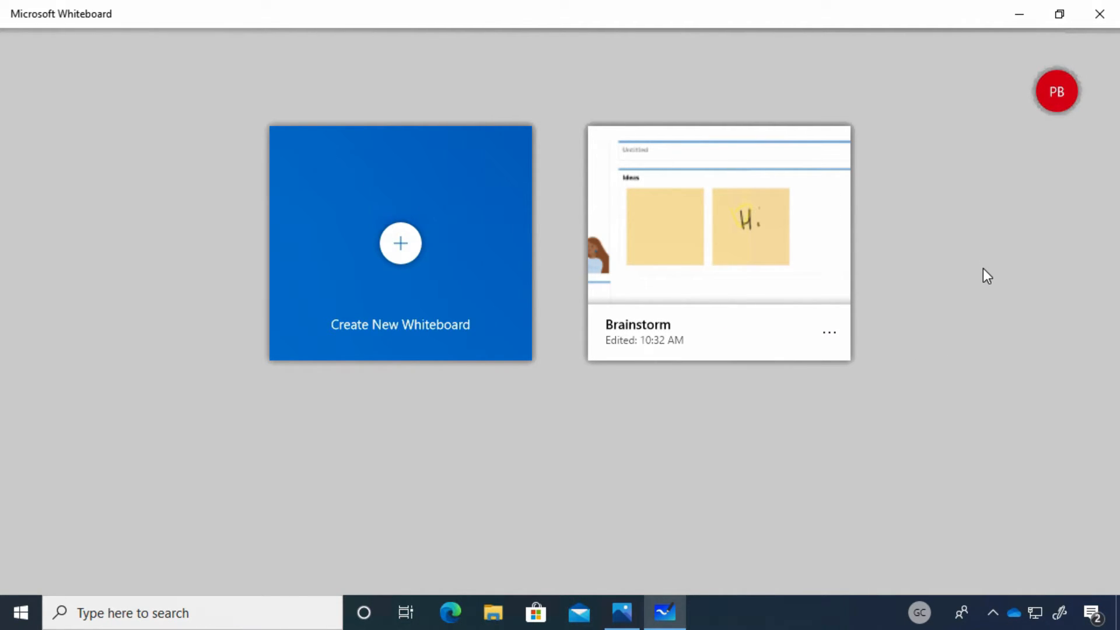
- Close Whiteboard and bring up the Ink Workspace shortcuts on the desktop
left_click(1098, 14)
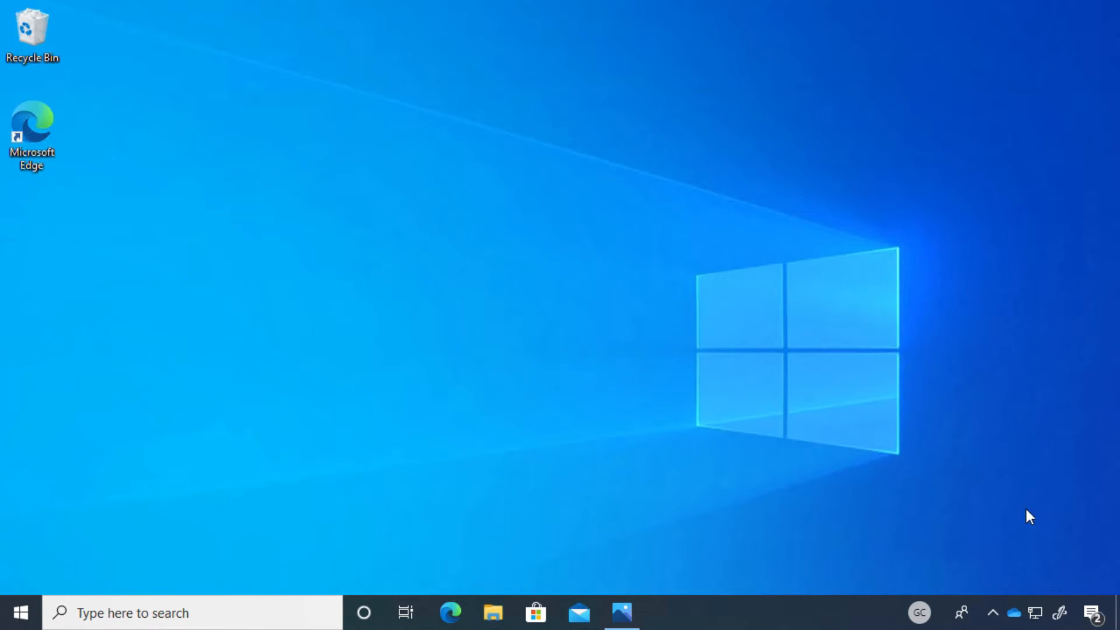
left_click(1060, 613)
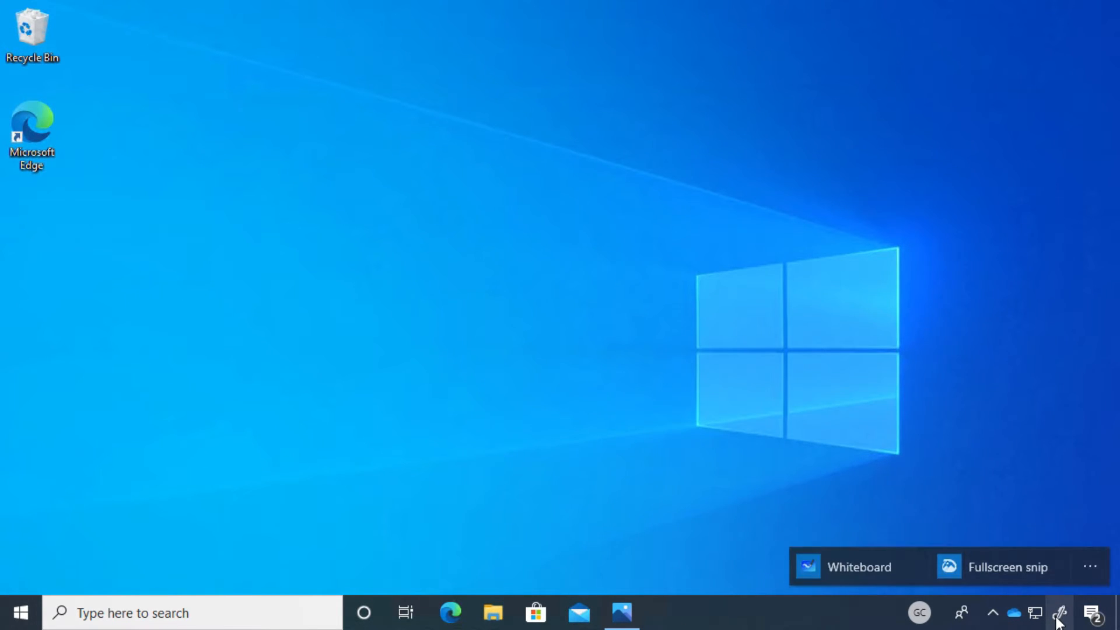
mouse_move(999, 582)
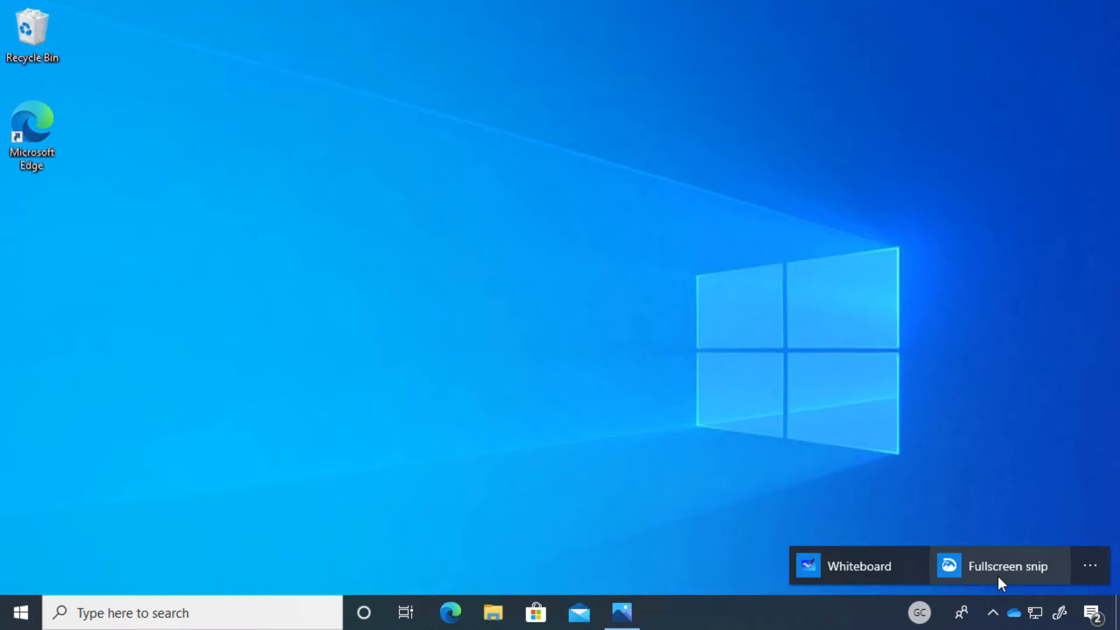
mouse_move(657, 480)
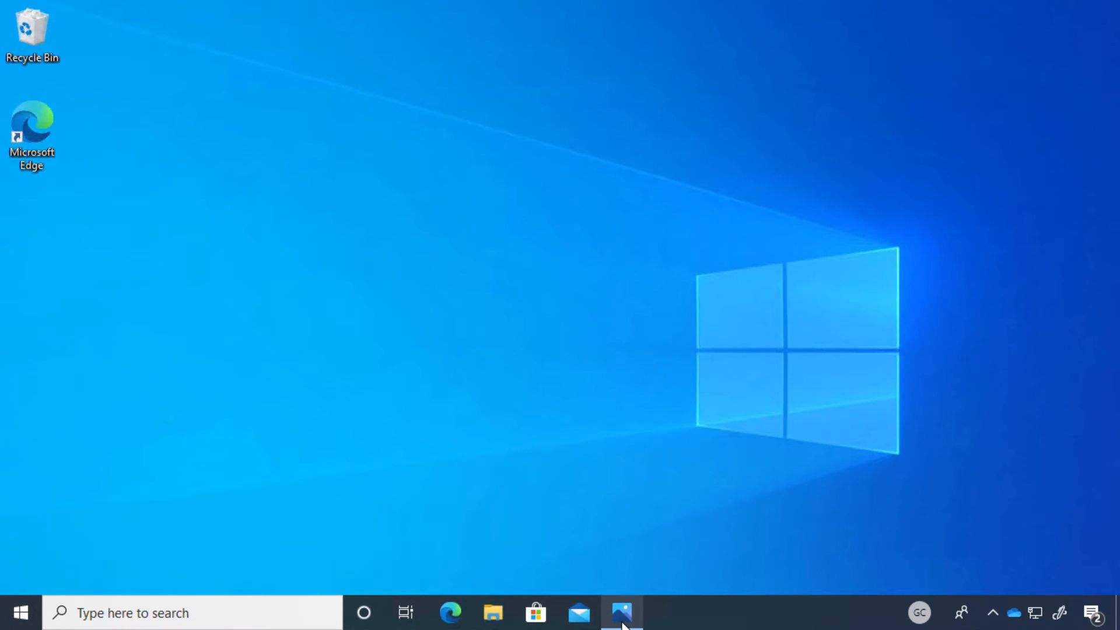
- Show the coastal photo full screen in Photos and take a Fullscreen snip of it
left_click(620, 612)
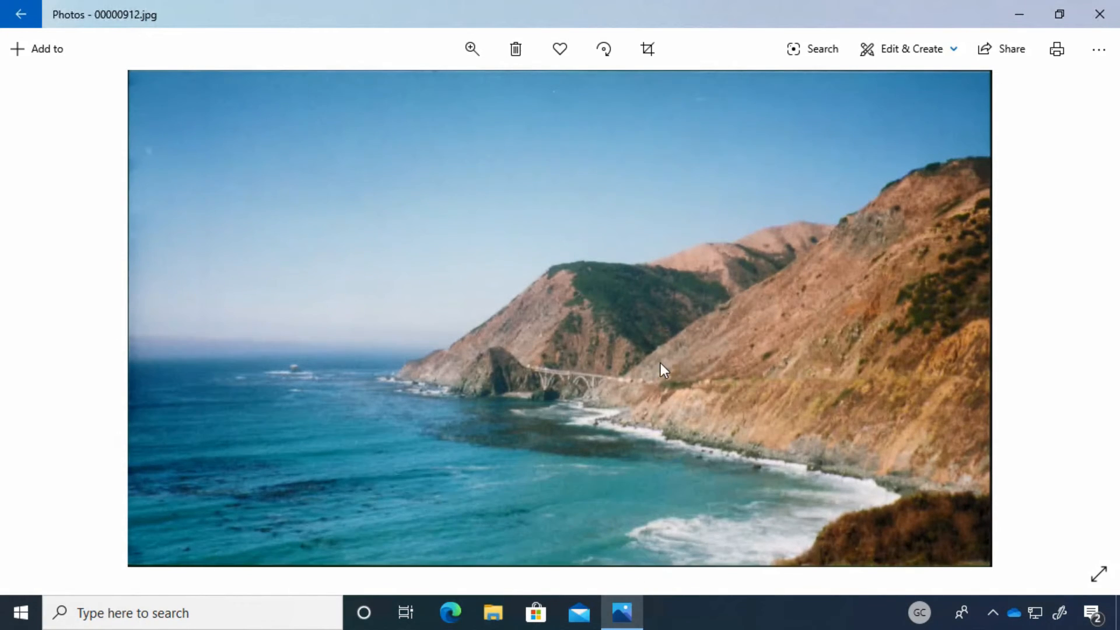
mouse_move(1098, 578)
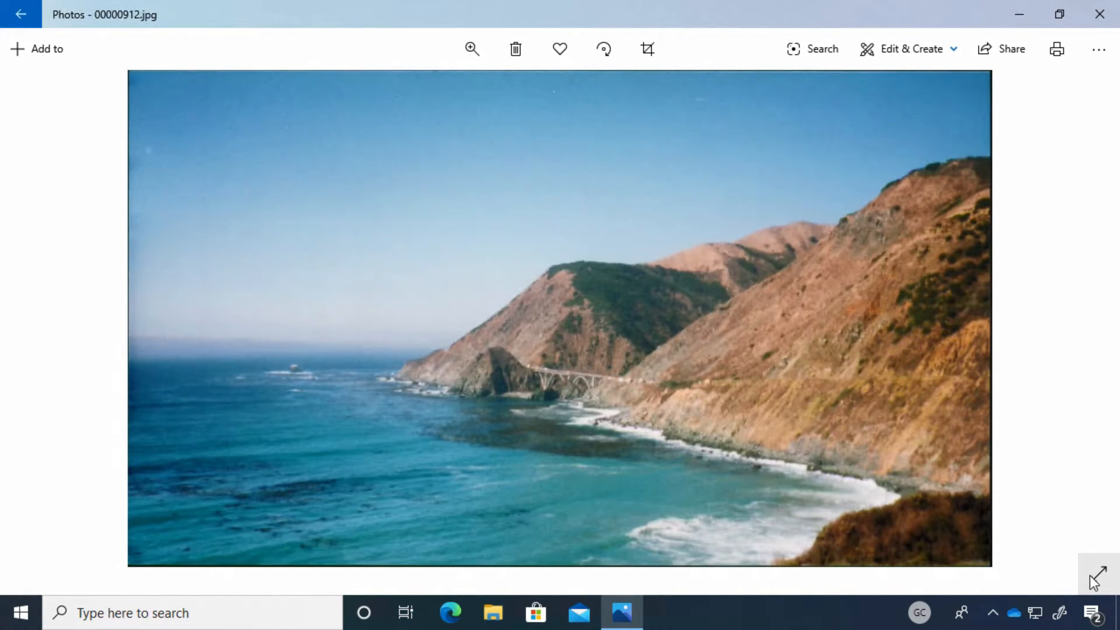
left_click(1098, 575)
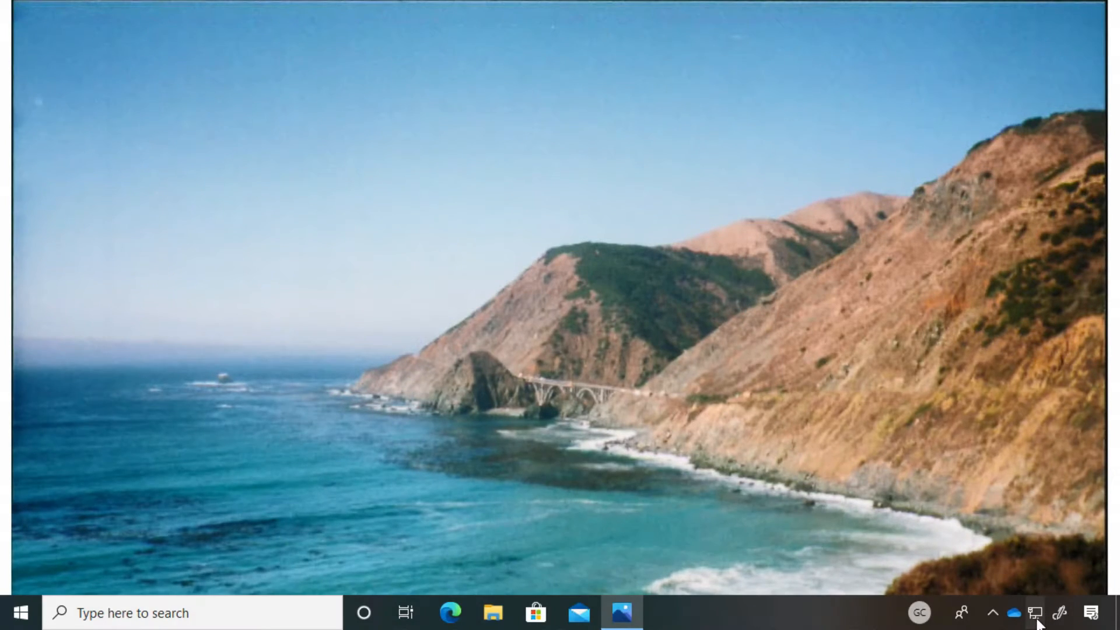
left_click(1060, 613)
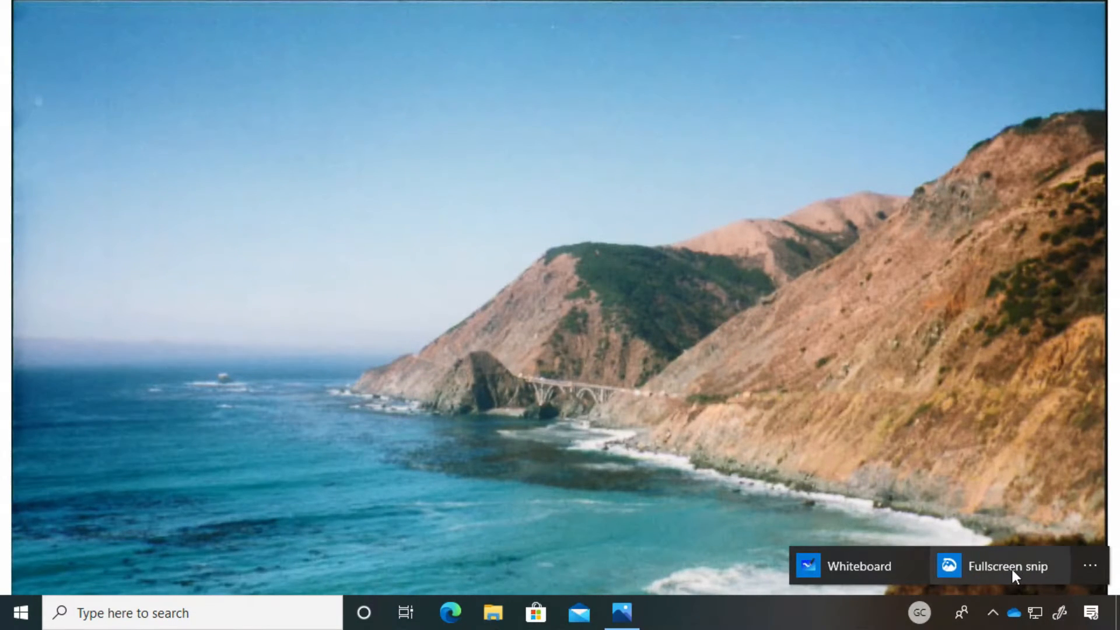
left_click(1008, 566)
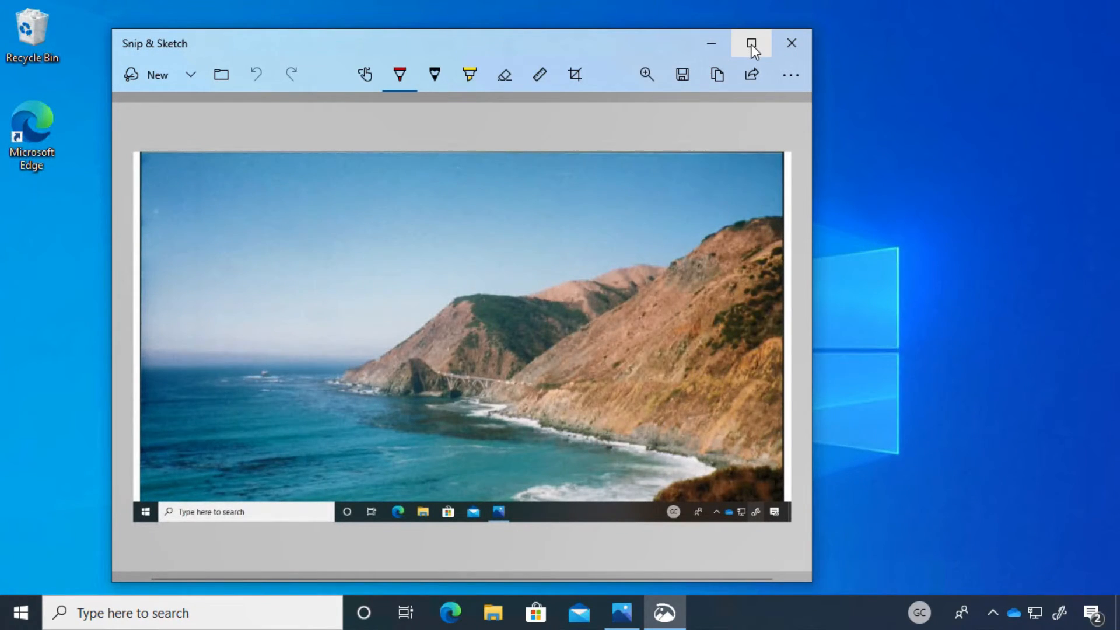
- Maximize the Snip & Sketch window and start cropping the coastal snip
left_click(749, 44)
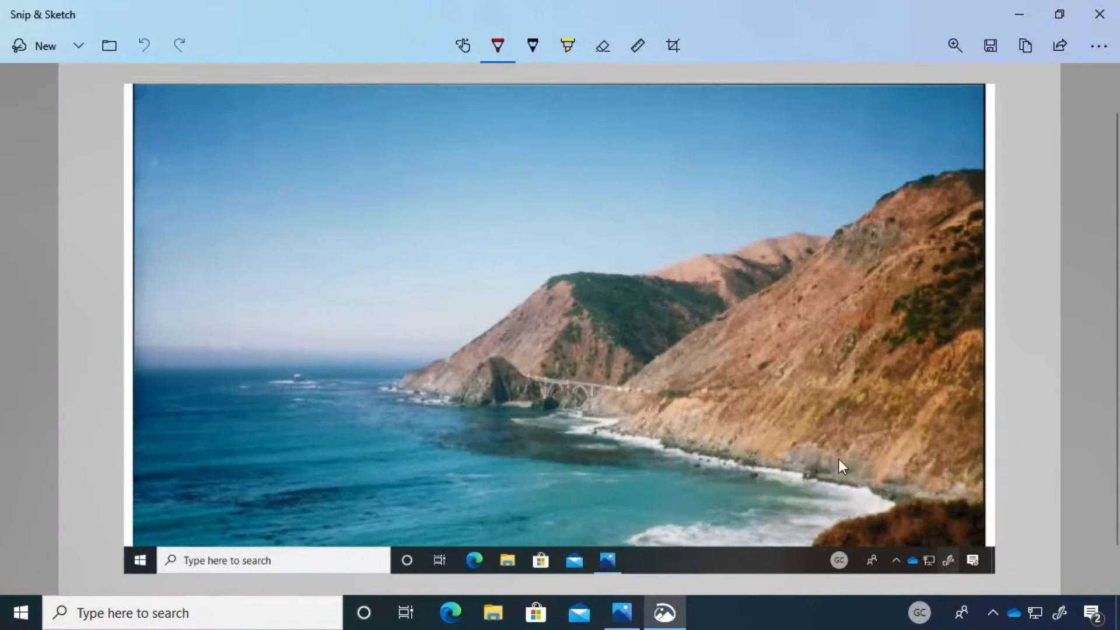
mouse_move(530, 564)
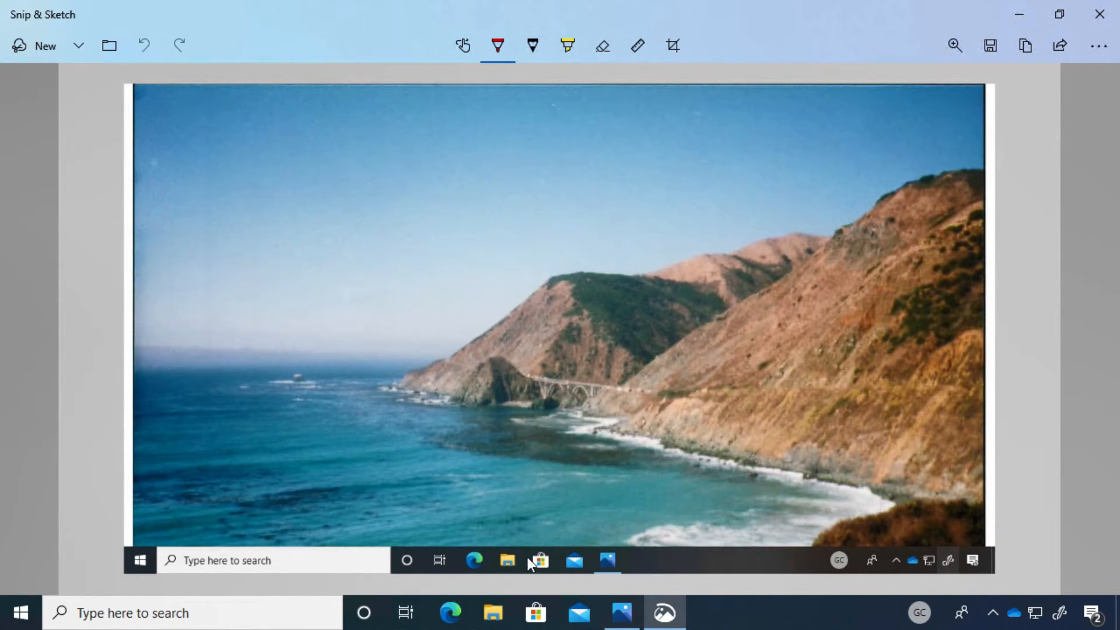
mouse_move(325, 154)
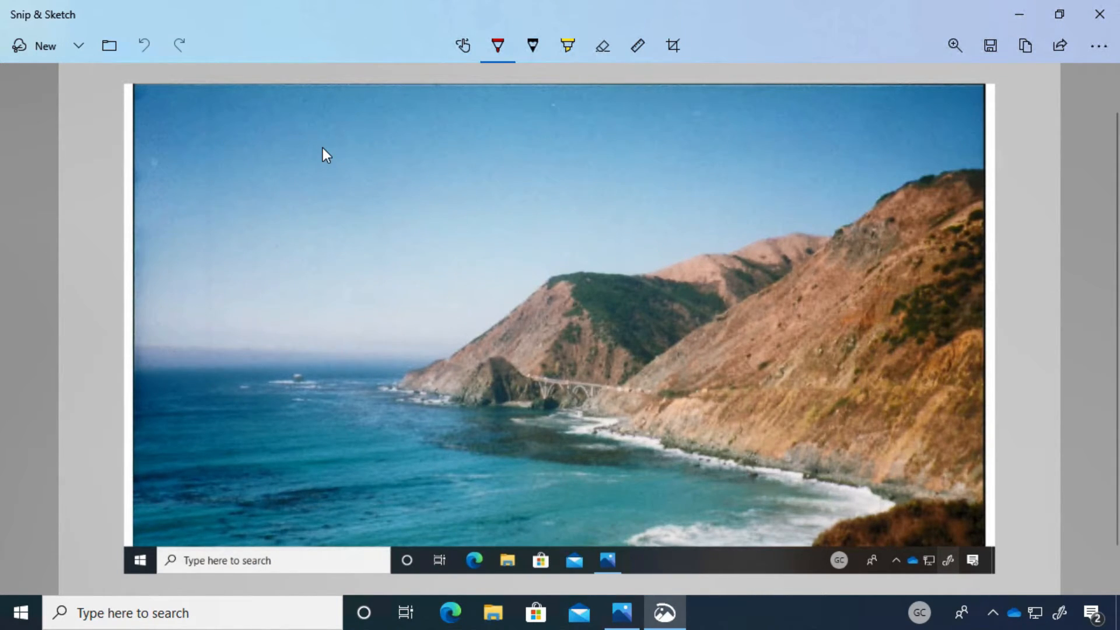
mouse_move(602, 228)
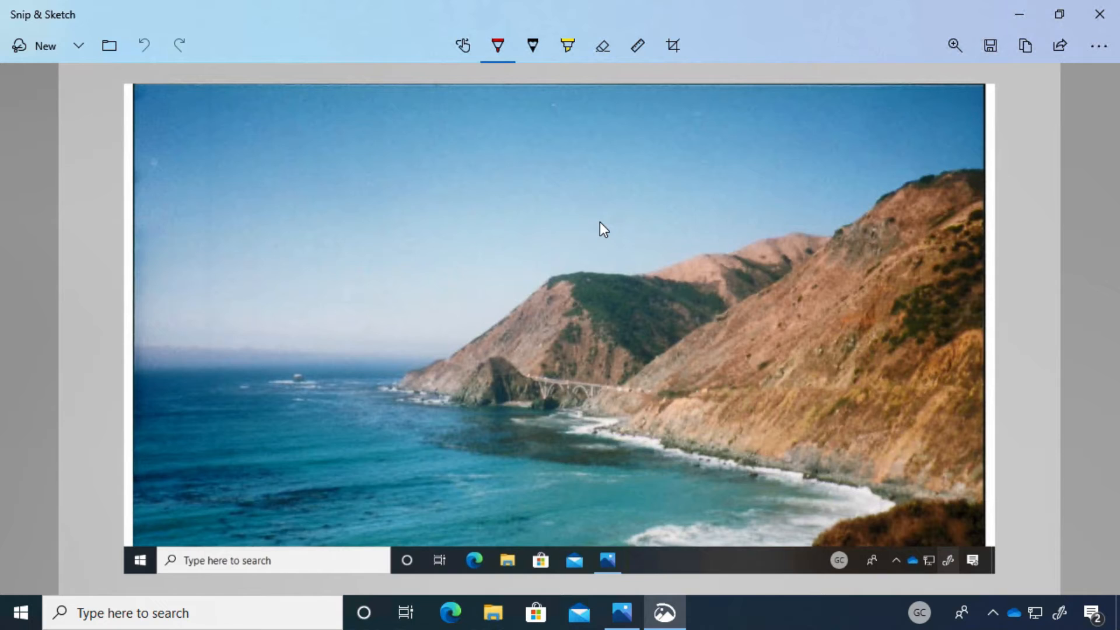
left_click(672, 45)
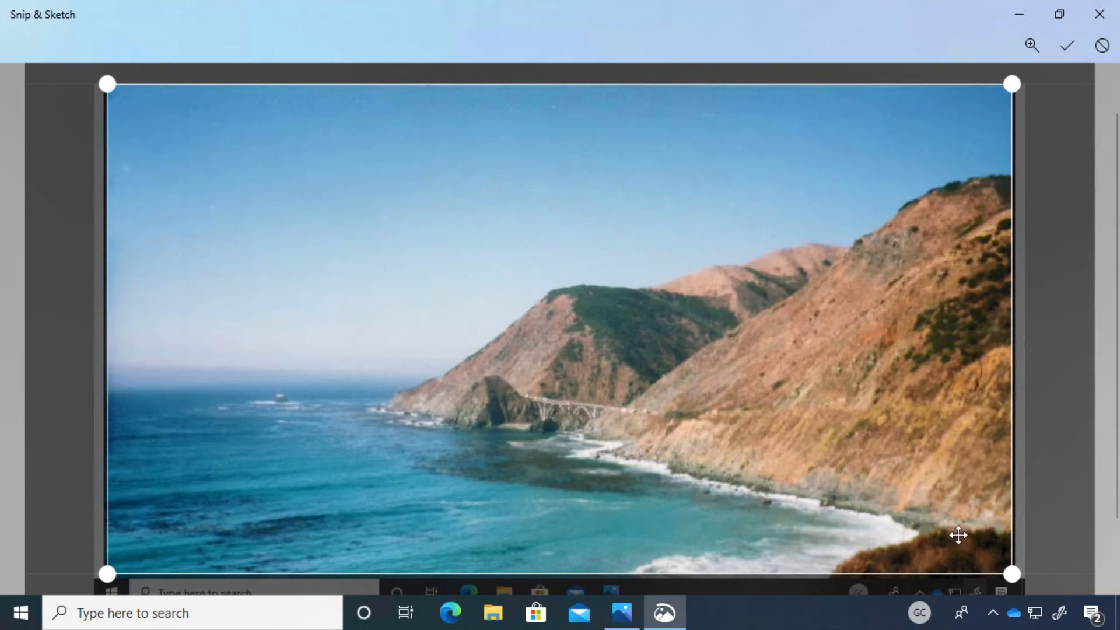
mouse_move(1008, 83)
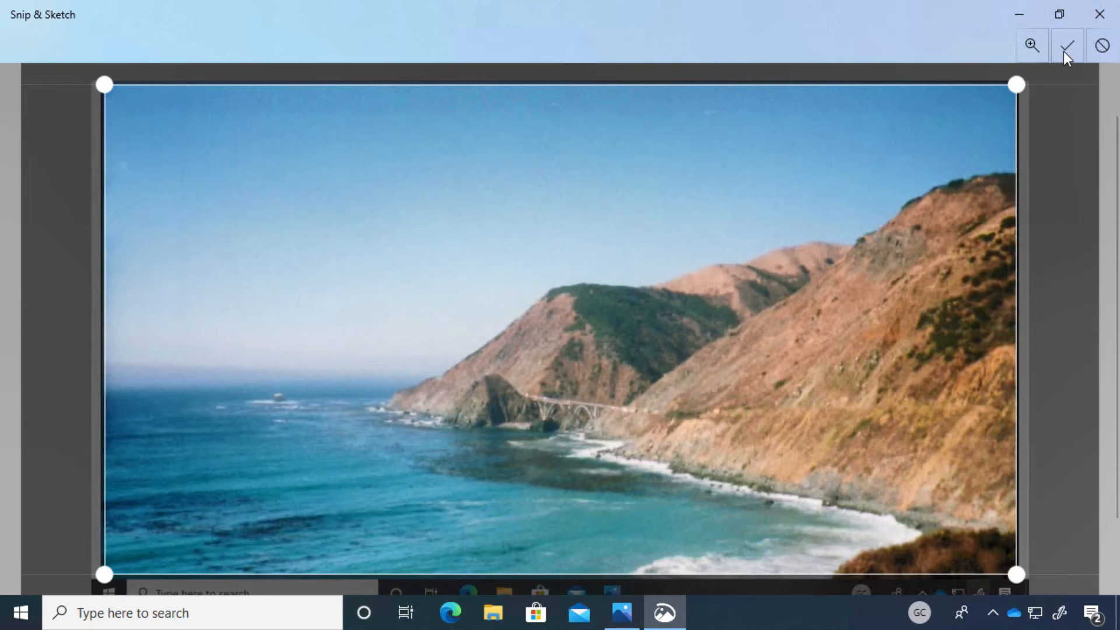
- Apply the crop leaving only the coastal photo without the taskbar strip
left_click(1066, 45)
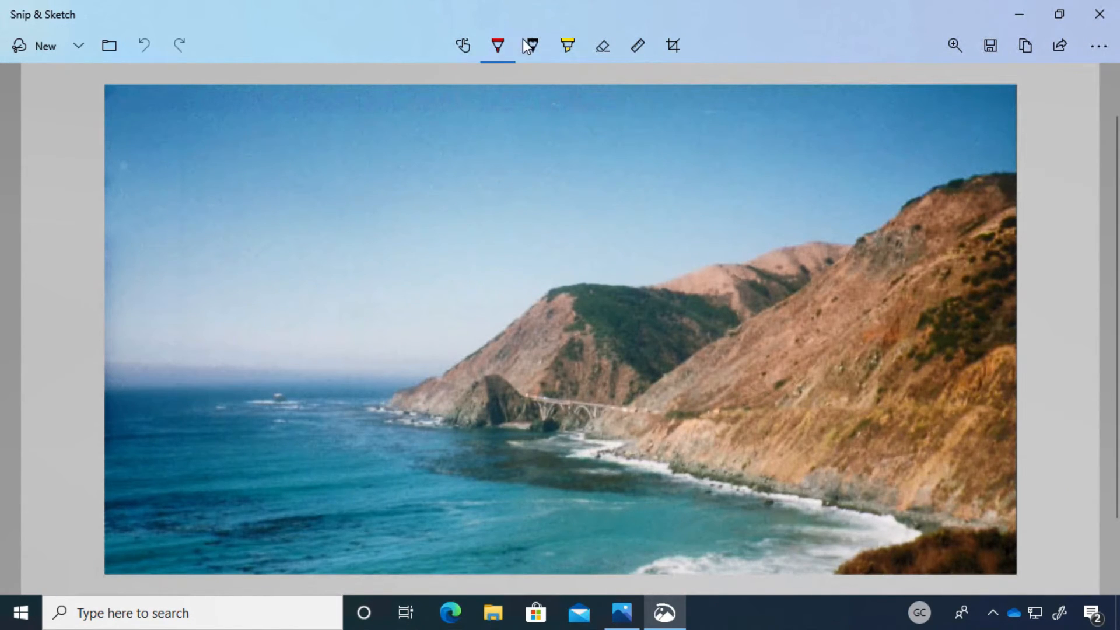
left_click(532, 46)
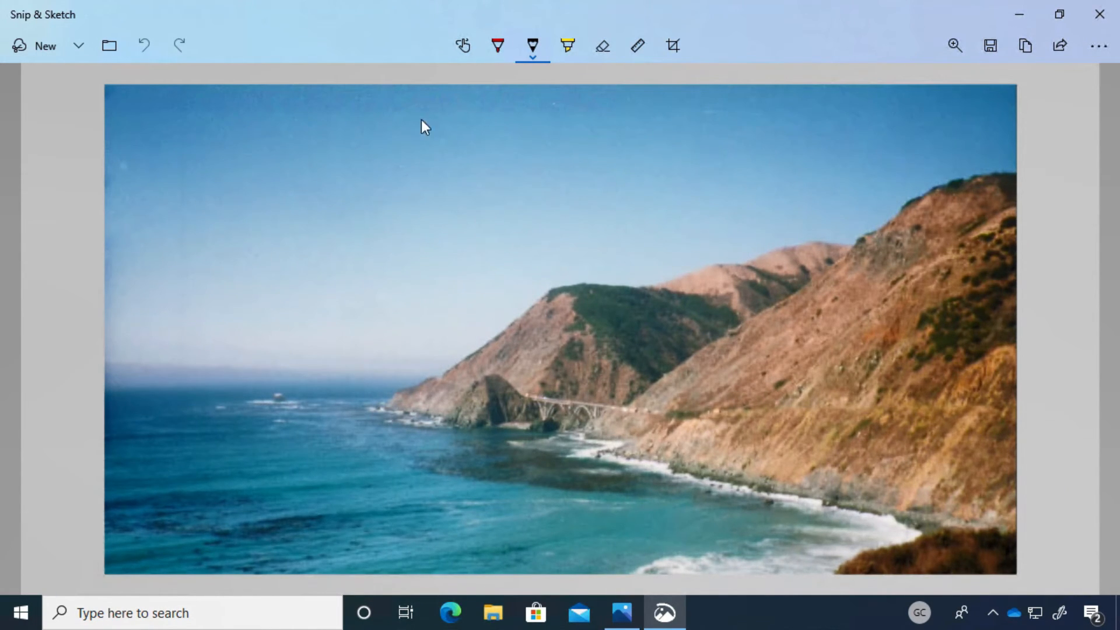